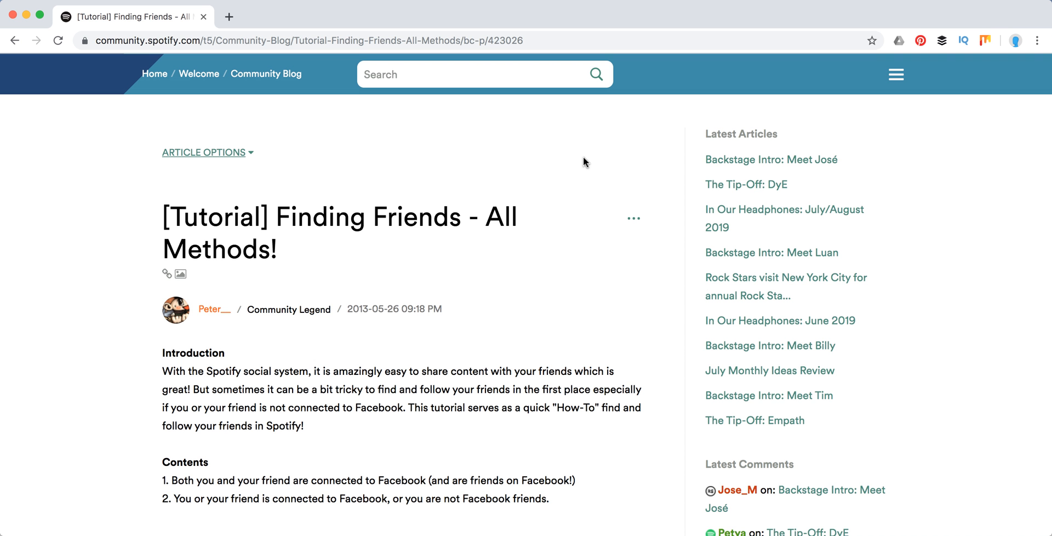
Scroll through the tutorial article's opening sections on finding and following friends.
{"action": "scroll", "scroll_direction": "down", "scroll_amount": 3}
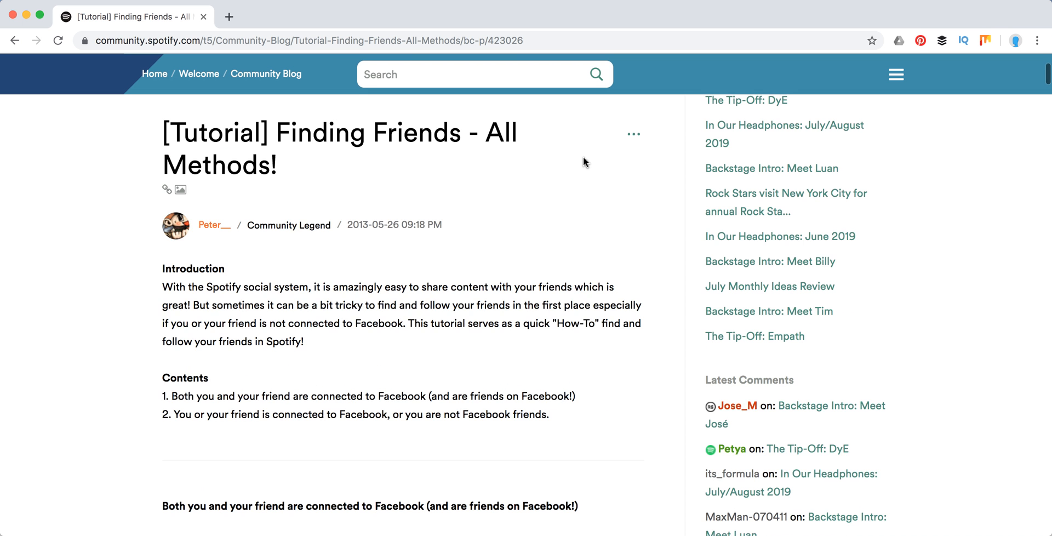
{"action": "scroll", "scroll_direction": "down", "scroll_amount": 3}
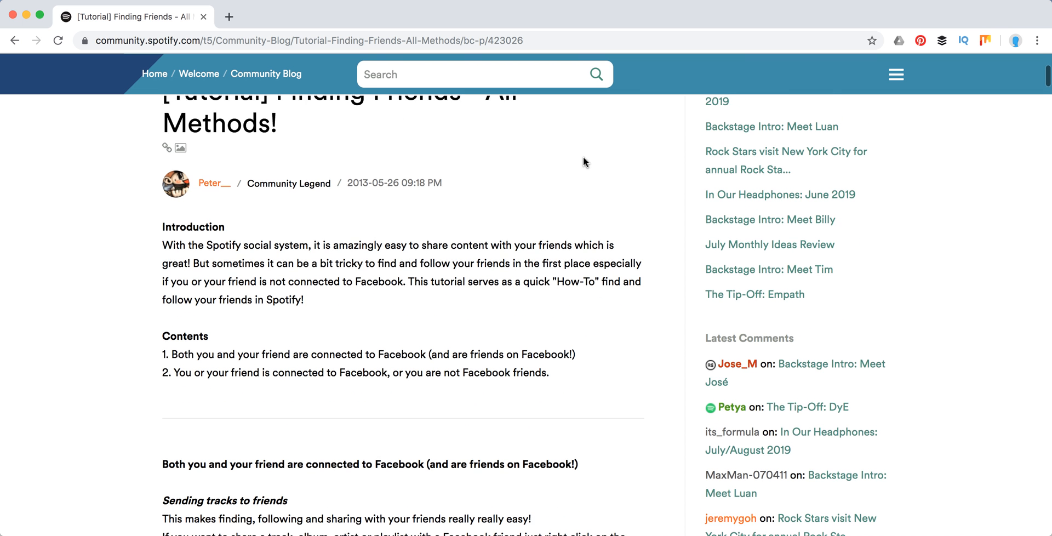
{"action": "scroll", "scroll_direction": "up", "scroll_amount": 3}
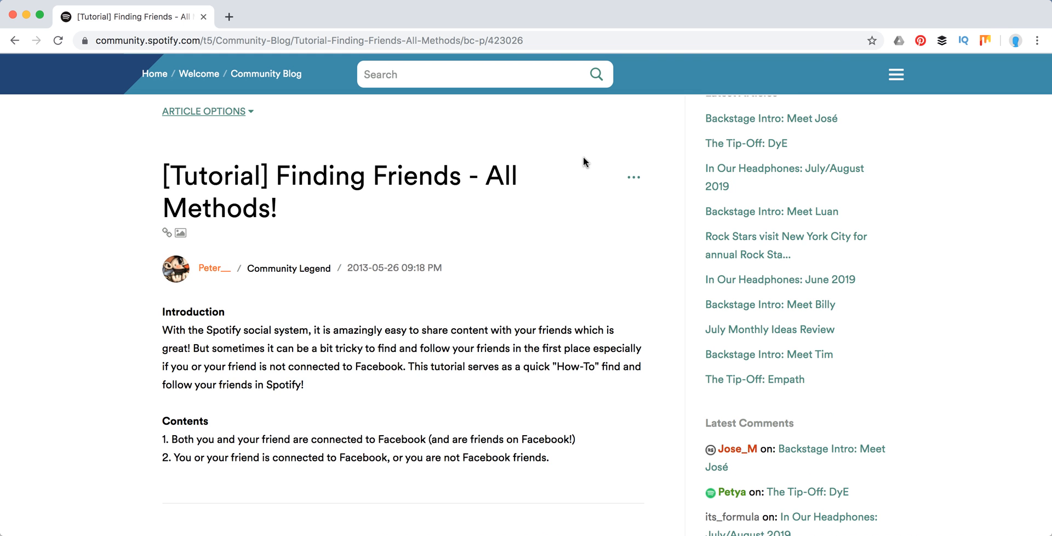
{"action": "scroll", "scroll_direction": "down", "scroll_amount": 3}
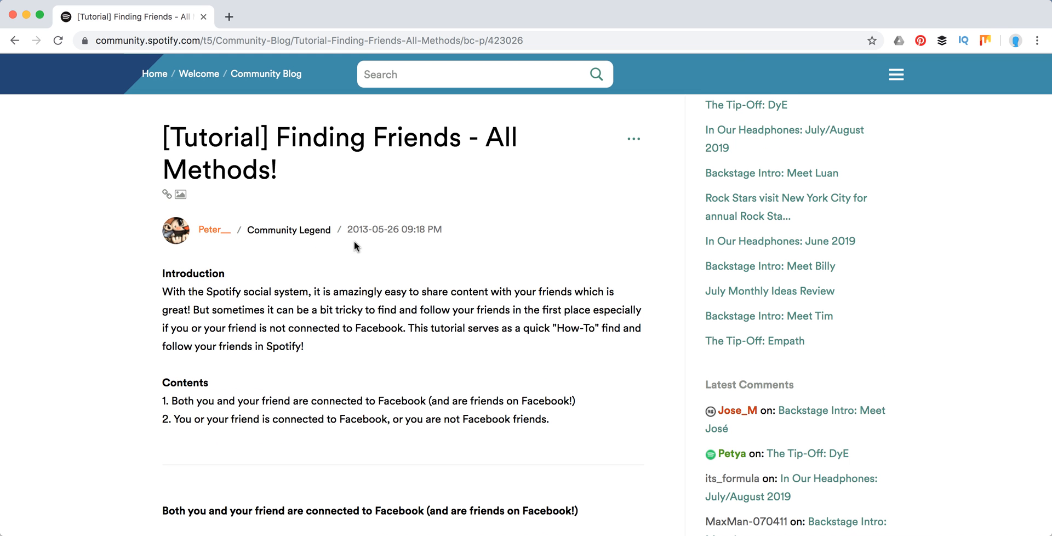
{"action": "scroll", "scroll_direction": "down", "scroll_amount": 3}
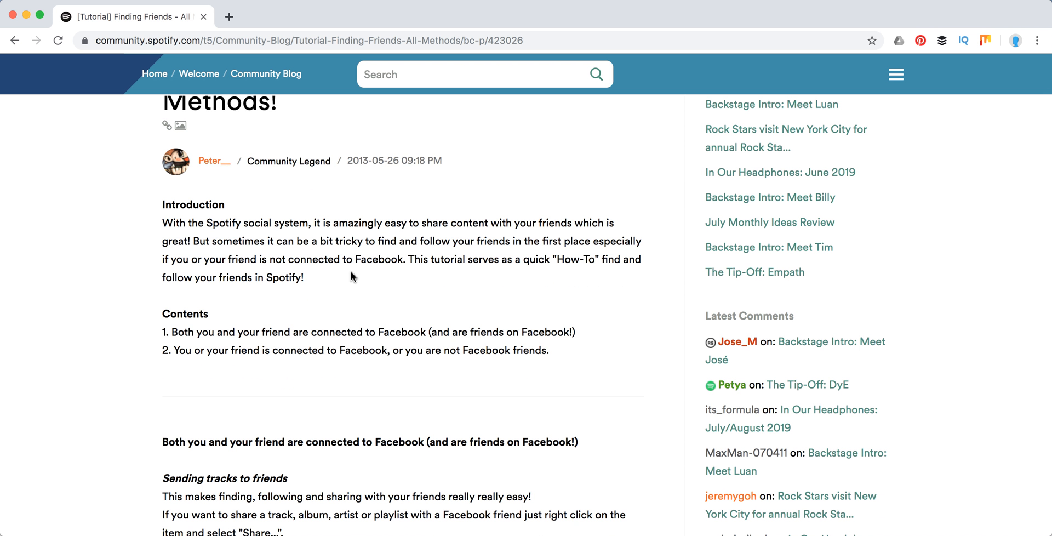
{"action": "scroll", "scroll_direction": "down", "scroll_amount": 3}
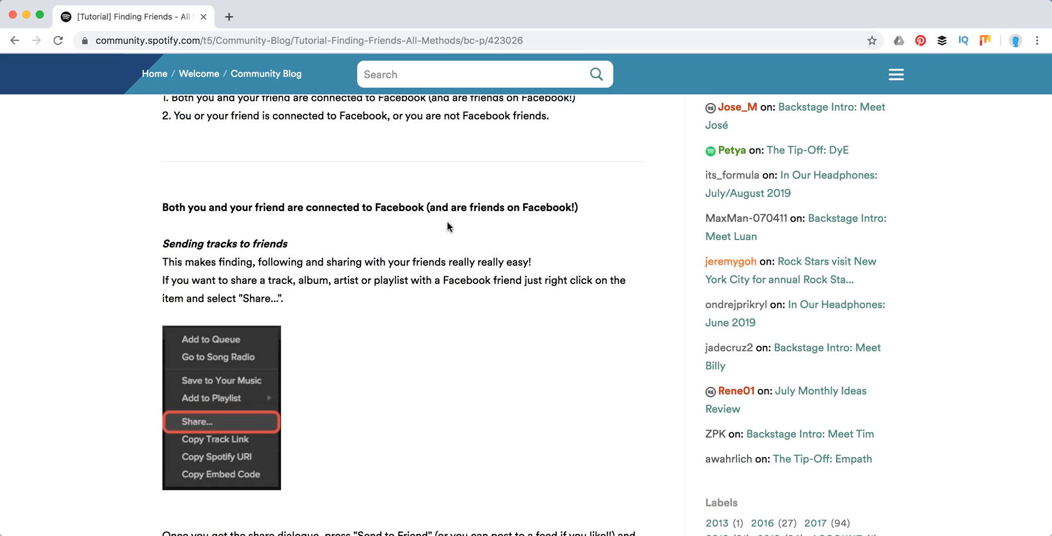
{"action": "scroll", "scroll_direction": "down", "scroll_amount": 3}
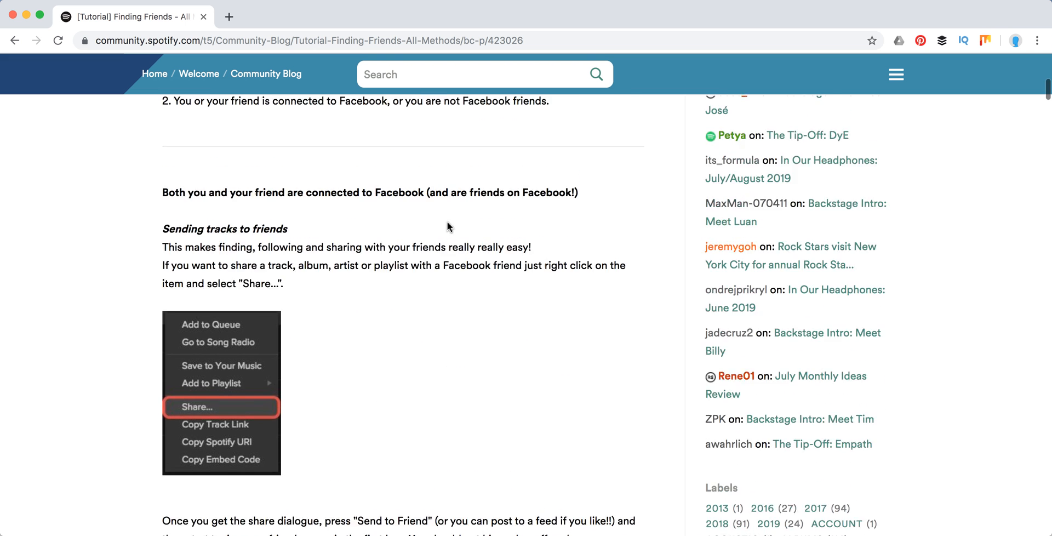
{"action": "scroll", "scroll_direction": "up", "scroll_amount": 3}
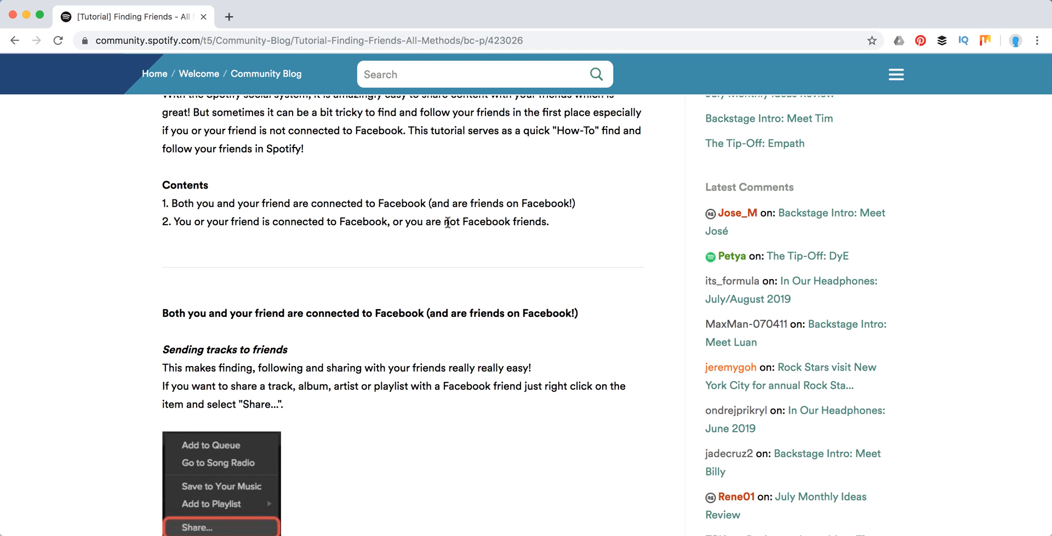
{"action": "mouse_move", "coordinate": [348, 210]}
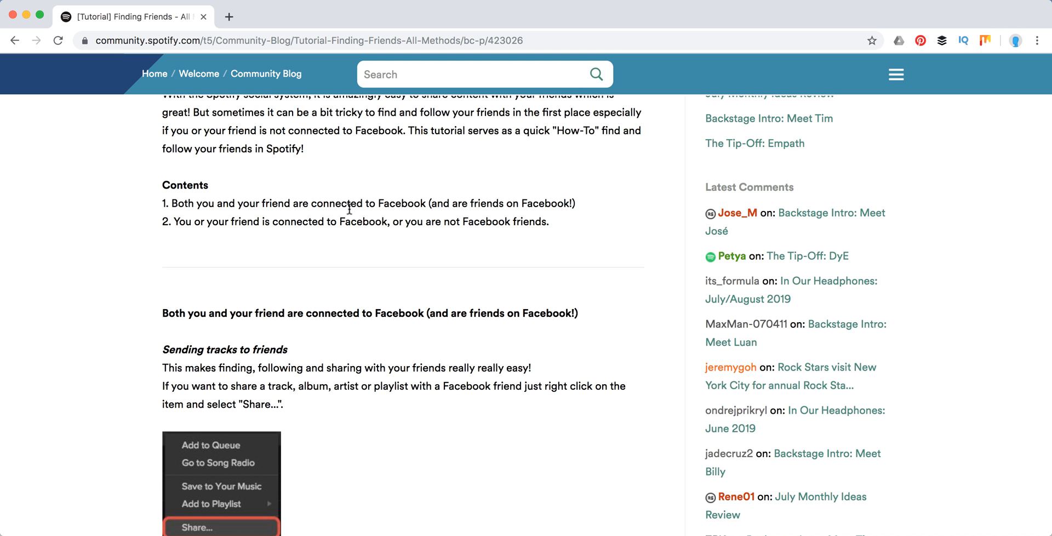
{"action": "mouse_move", "coordinate": [378, 198]}
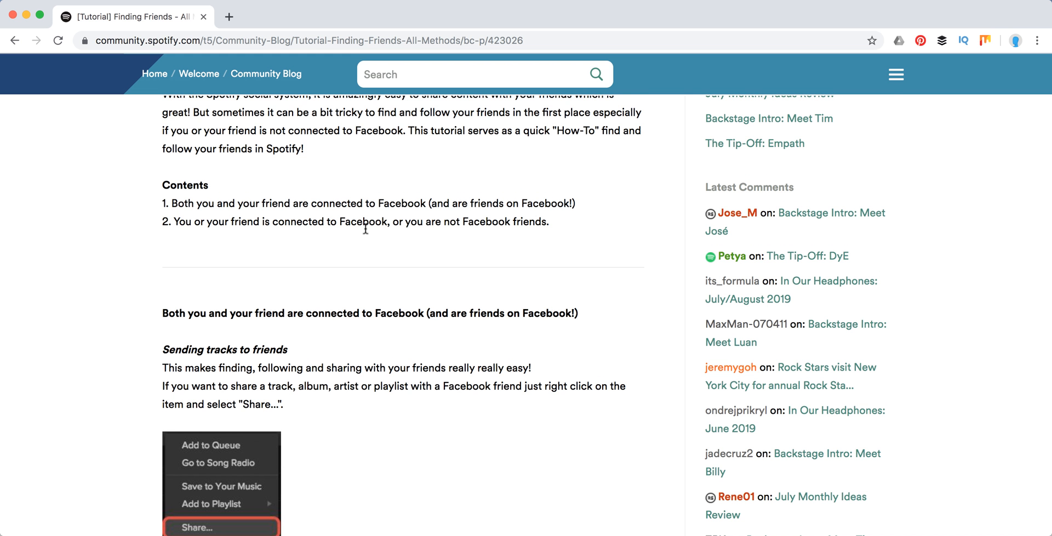
{"action": "scroll", "scroll_direction": "down", "scroll_amount": 3}
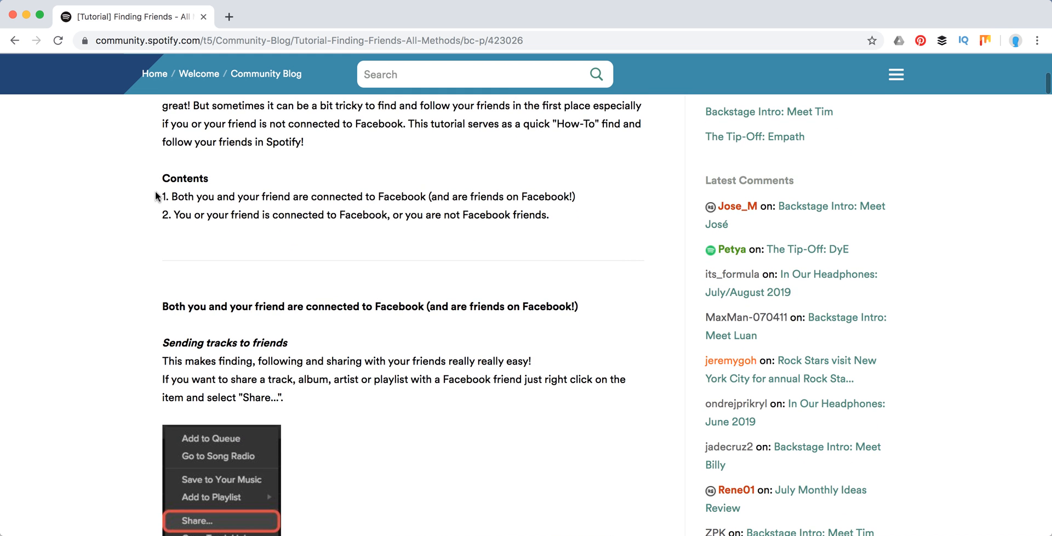
{"action": "mouse_move", "coordinate": [170, 196]}
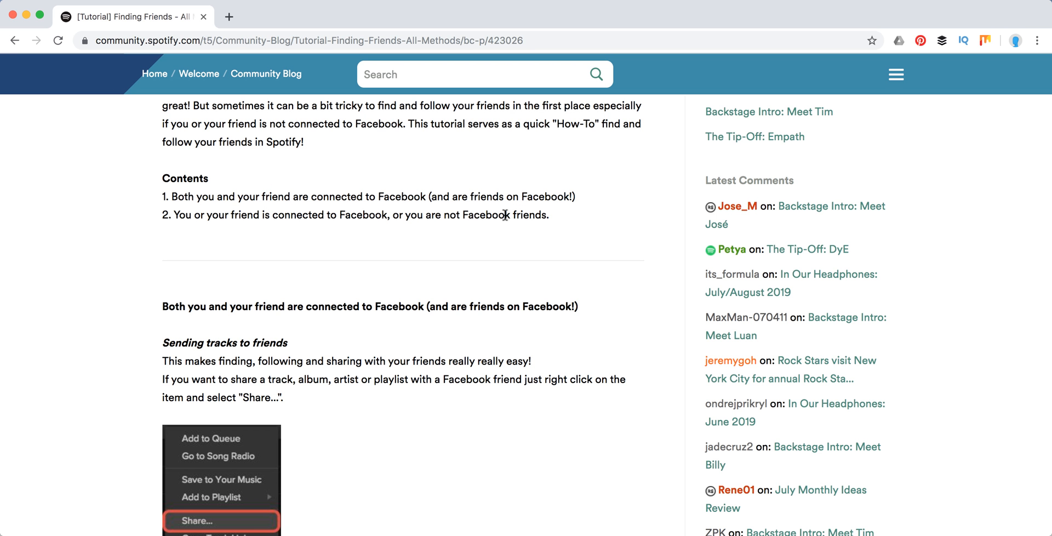
{"action": "mouse_move", "coordinate": [256, 216]}
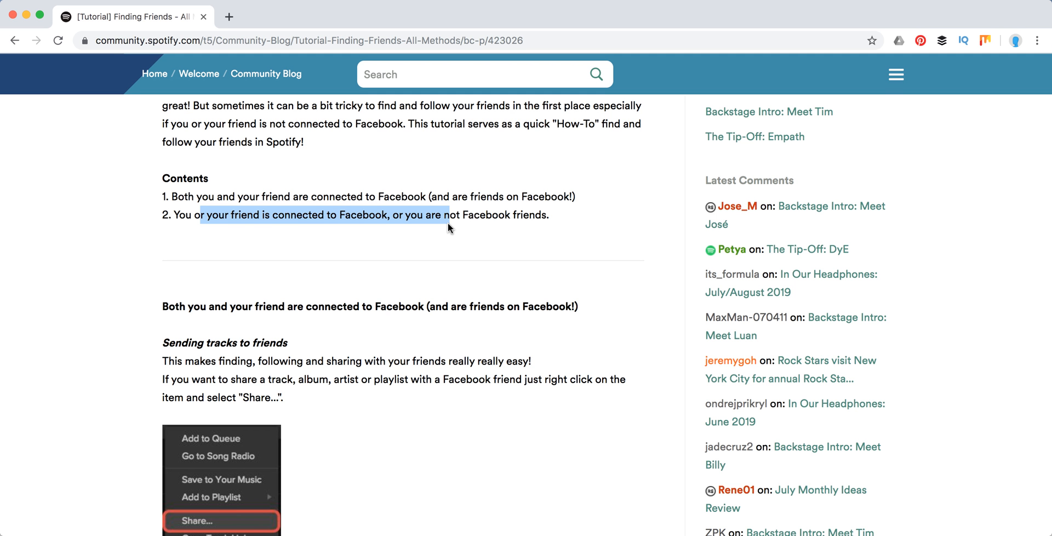
Show the Share options for the Take Me Away Back To 91 Mix track in the Spotify app.
{"action": "scroll", "scroll_direction": "down", "scroll_amount": 3}
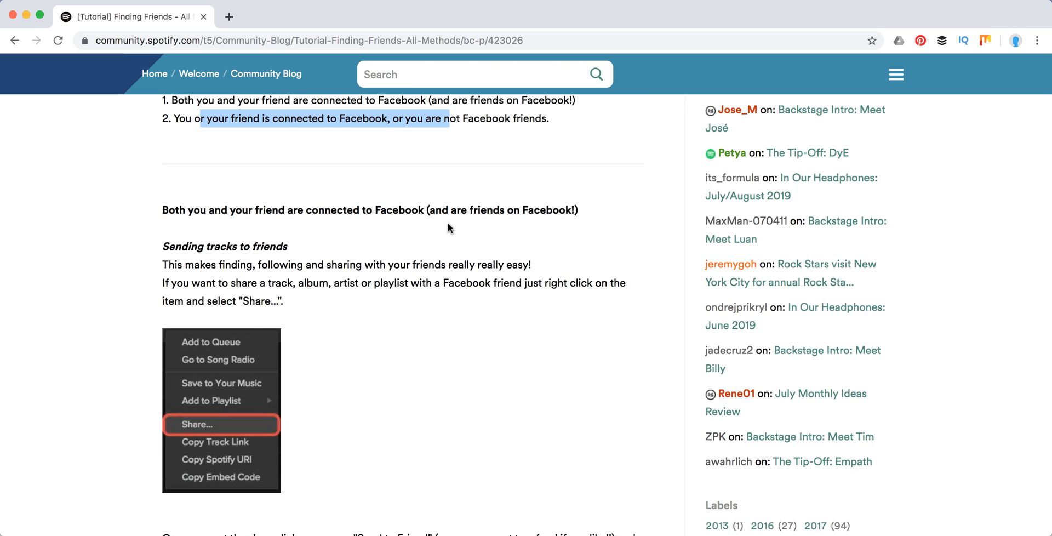
{"action": "scroll", "scroll_direction": "down", "scroll_amount": 3}
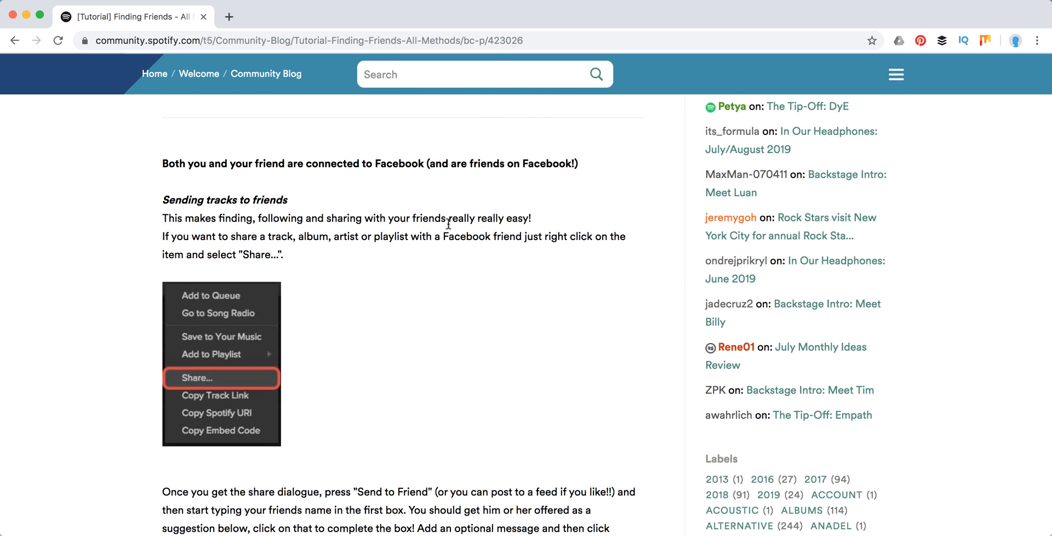
{"action": "scroll", "scroll_direction": "down", "scroll_amount": 3}
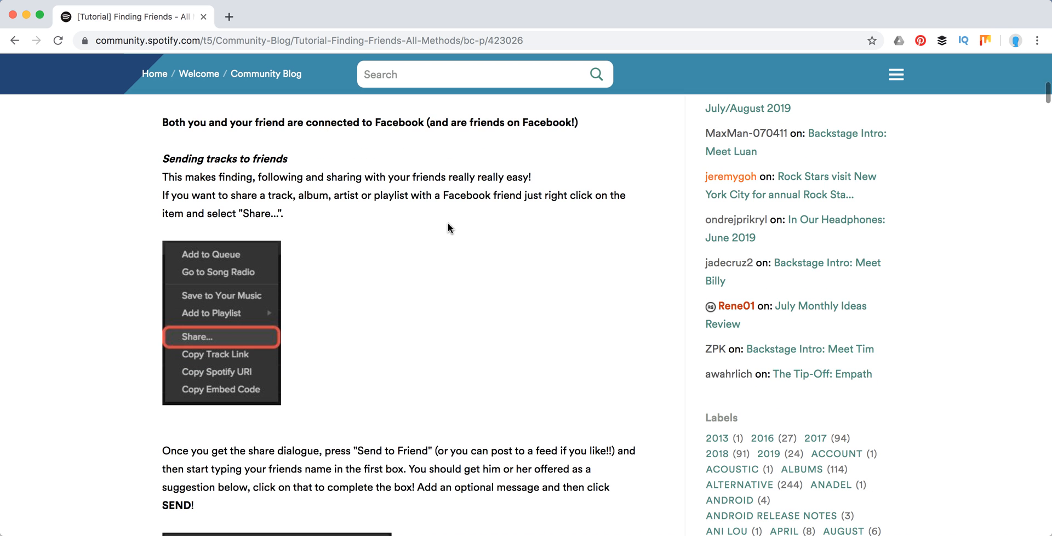
{"action": "mouse_move", "coordinate": [445, 233]}
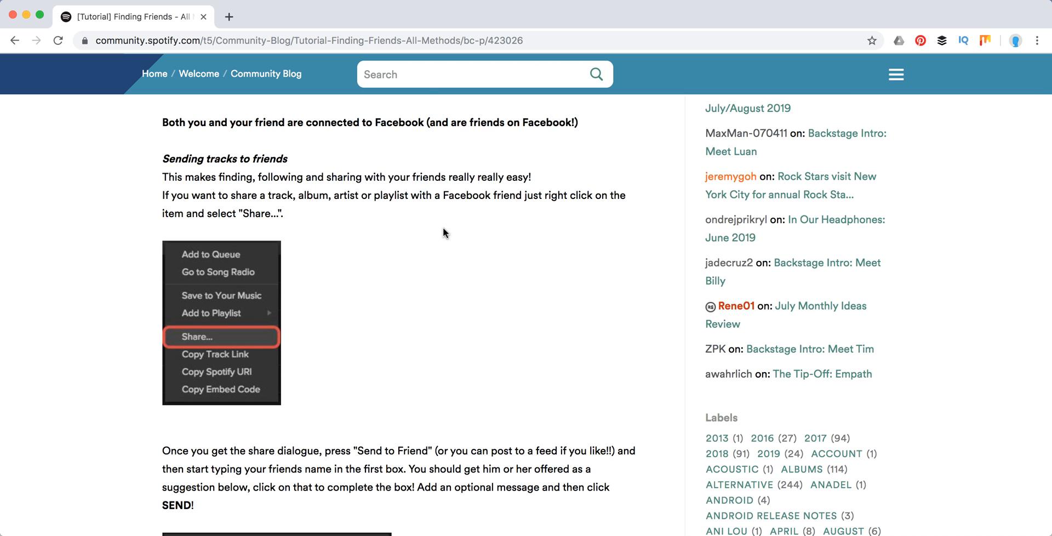
{"action": "scroll", "scroll_direction": "down", "scroll_amount": 3}
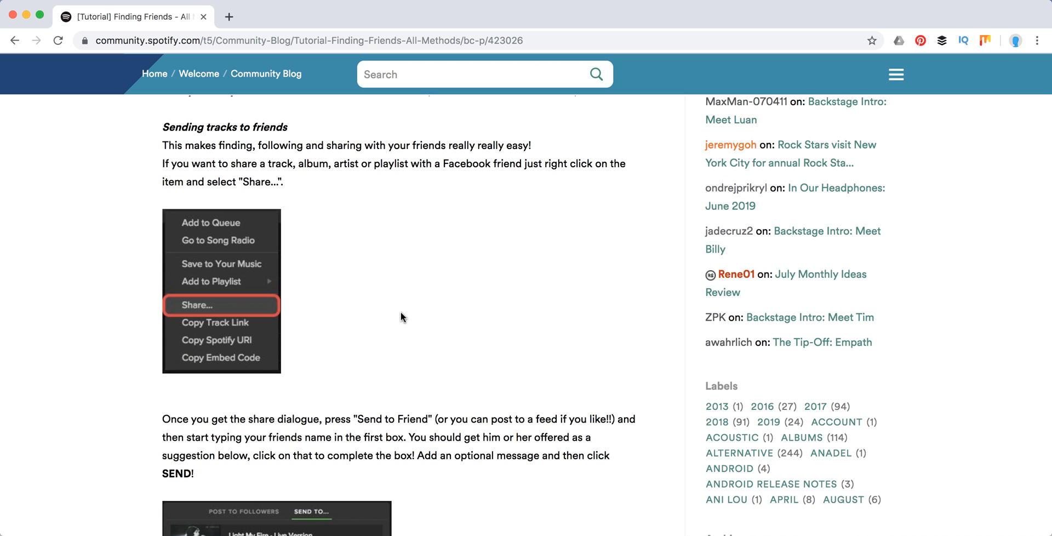
{"action": "mouse_move", "coordinate": [294, 291]}
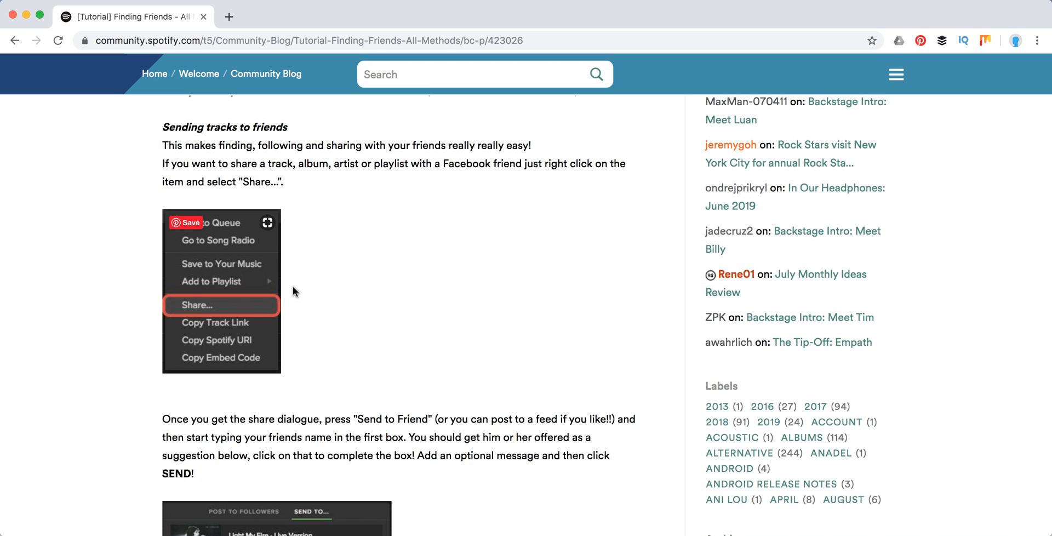
{"action": "scroll", "scroll_direction": "down", "scroll_amount": 3}
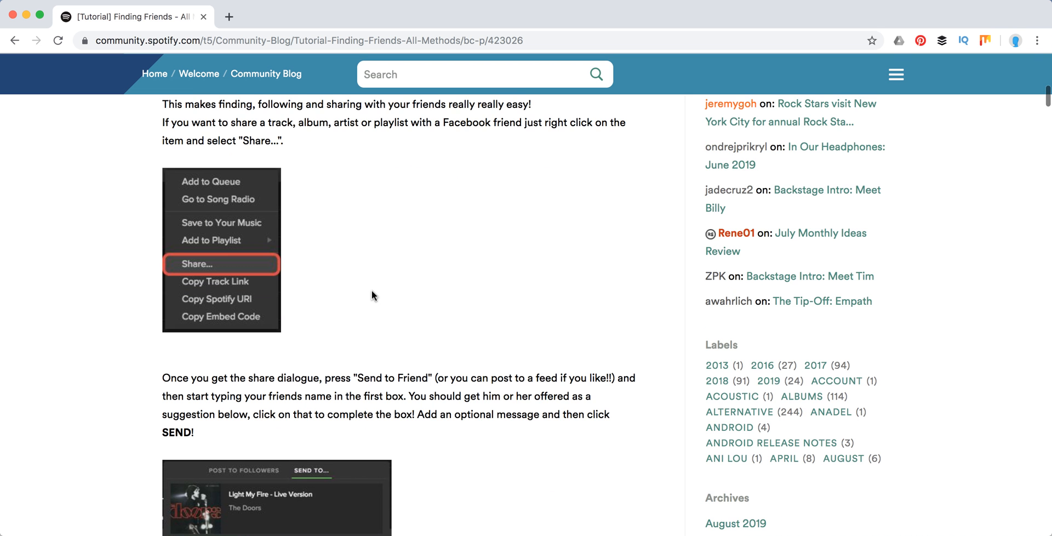
{"action": "scroll", "scroll_direction": "down", "scroll_amount": 3}
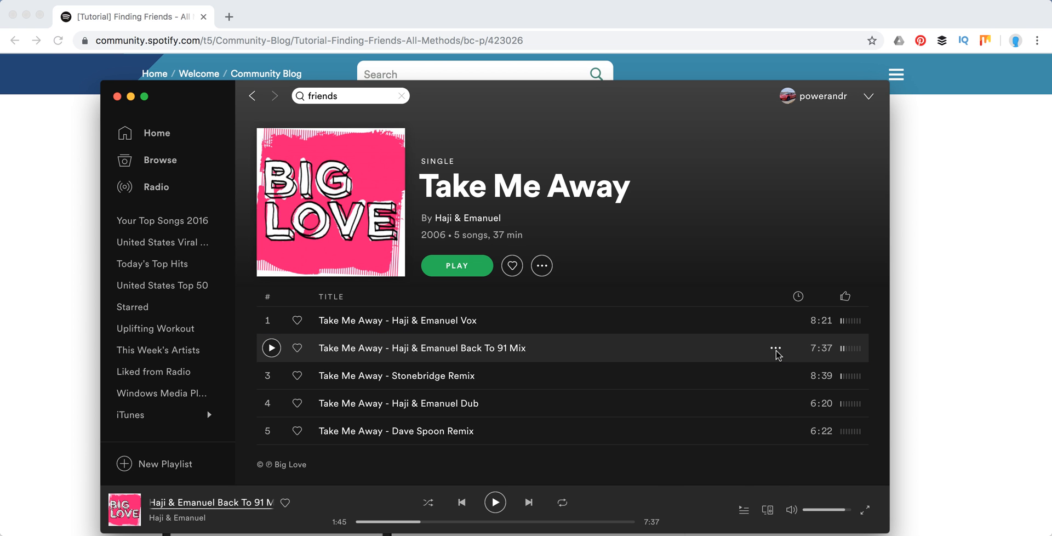
{"action": "left_click", "coordinate": [776, 349]}
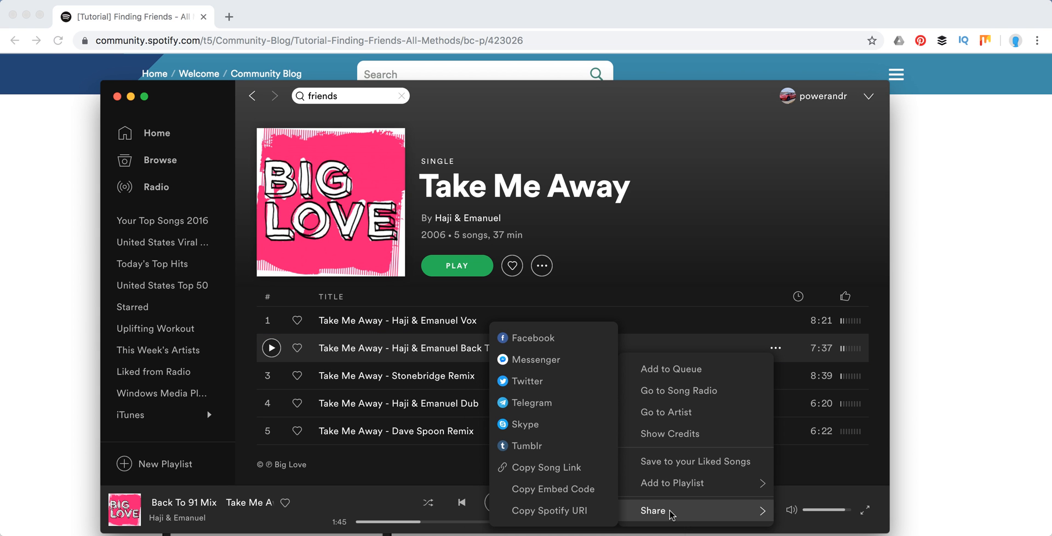
{"action": "mouse_move", "coordinate": [582, 360]}
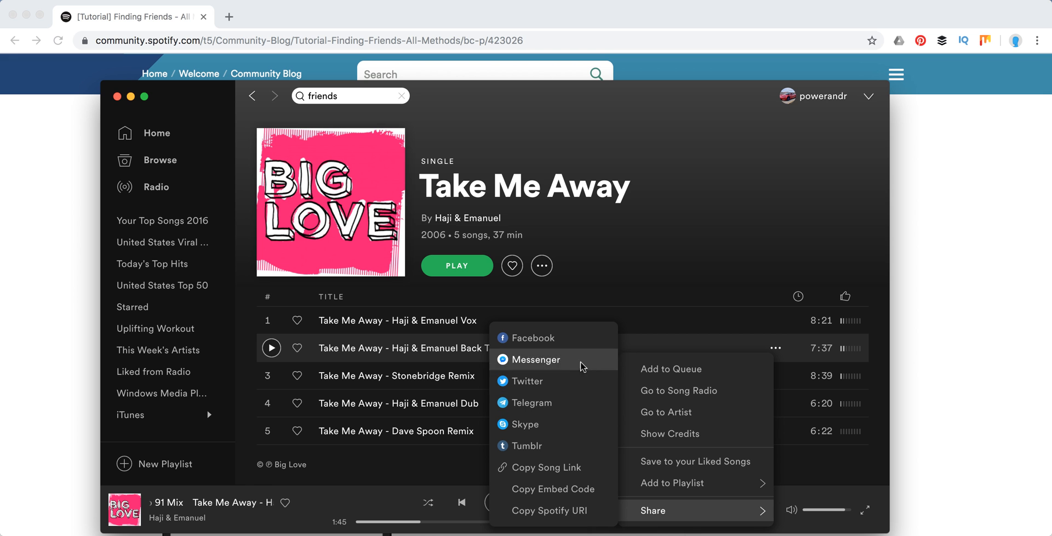
{"action": "mouse_move", "coordinate": [545, 467]}
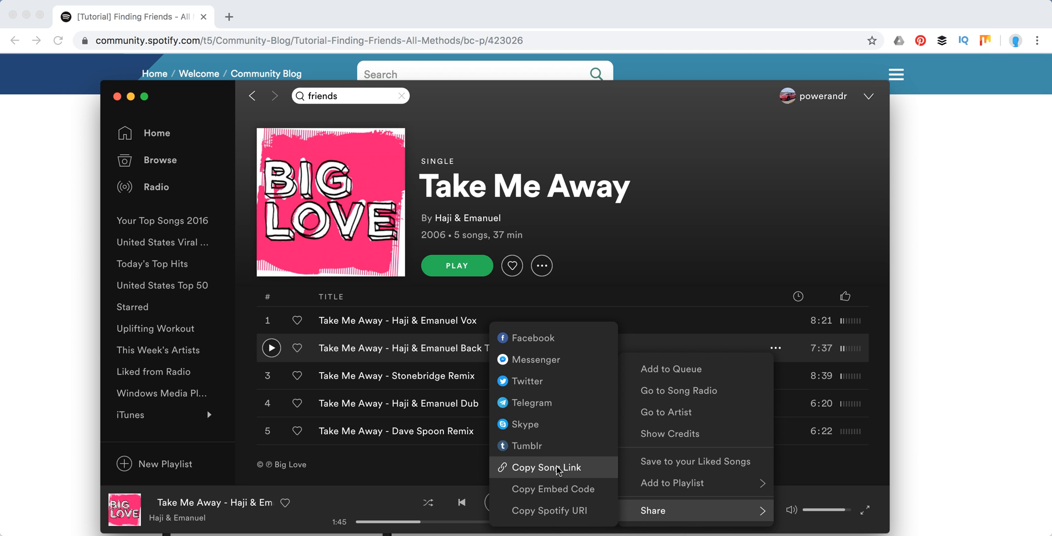
{"action": "mouse_move", "coordinate": [567, 421]}
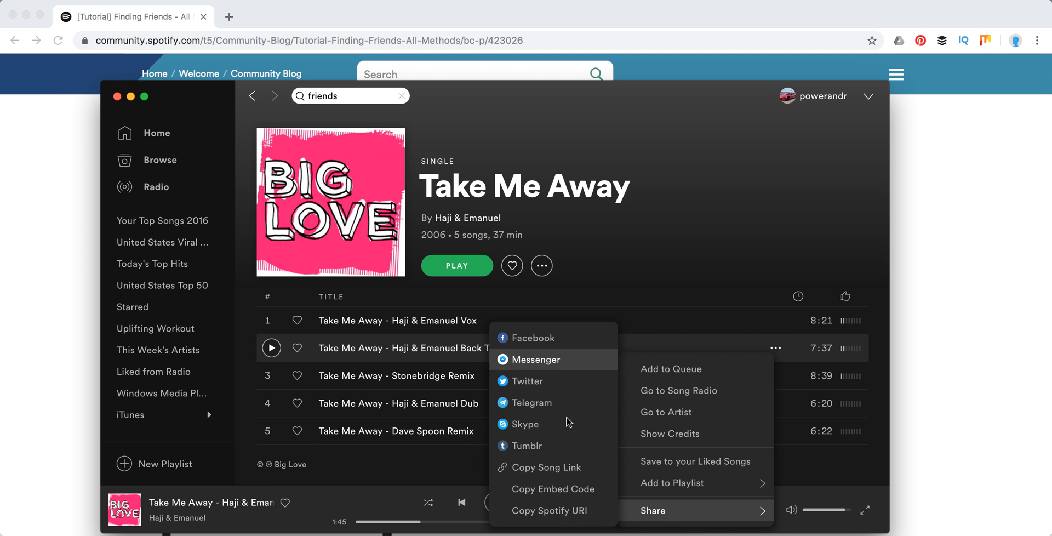
{"action": "mouse_move", "coordinate": [527, 445]}
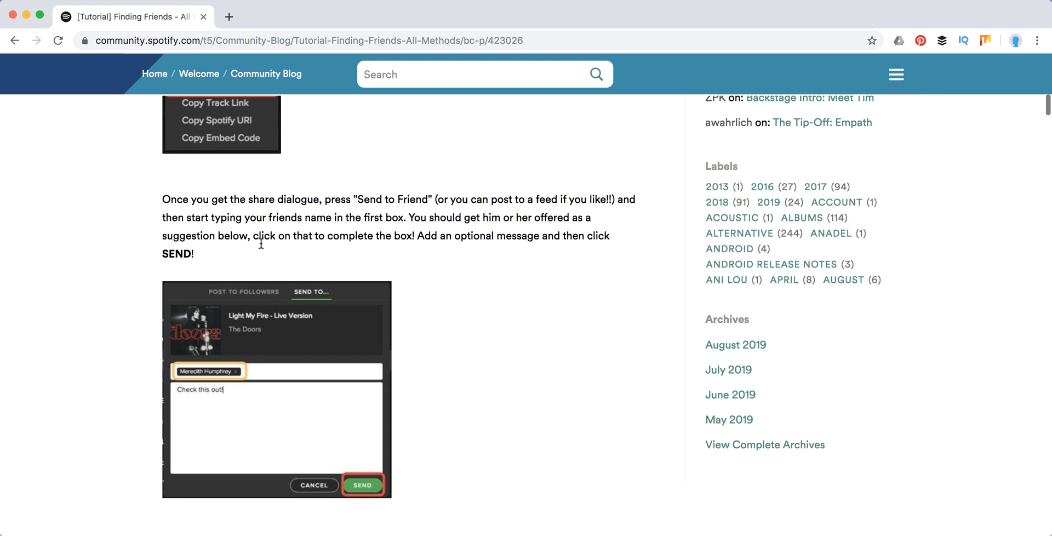
Scroll past the Find Friends and search-suggestion images in the tutorial article.
{"action": "scroll", "scroll_direction": "down", "scroll_amount": 3}
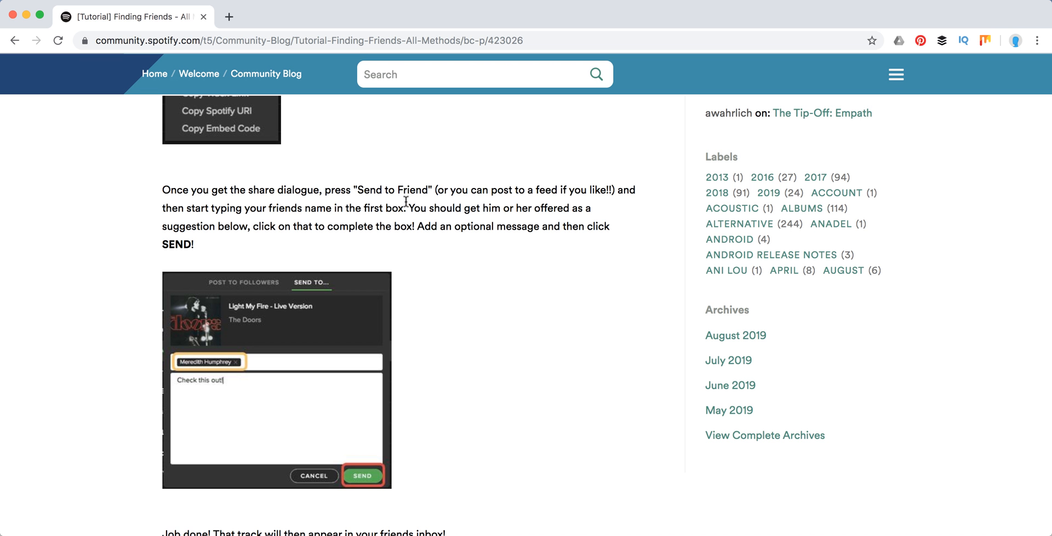
{"action": "scroll", "scroll_direction": "down", "scroll_amount": 3}
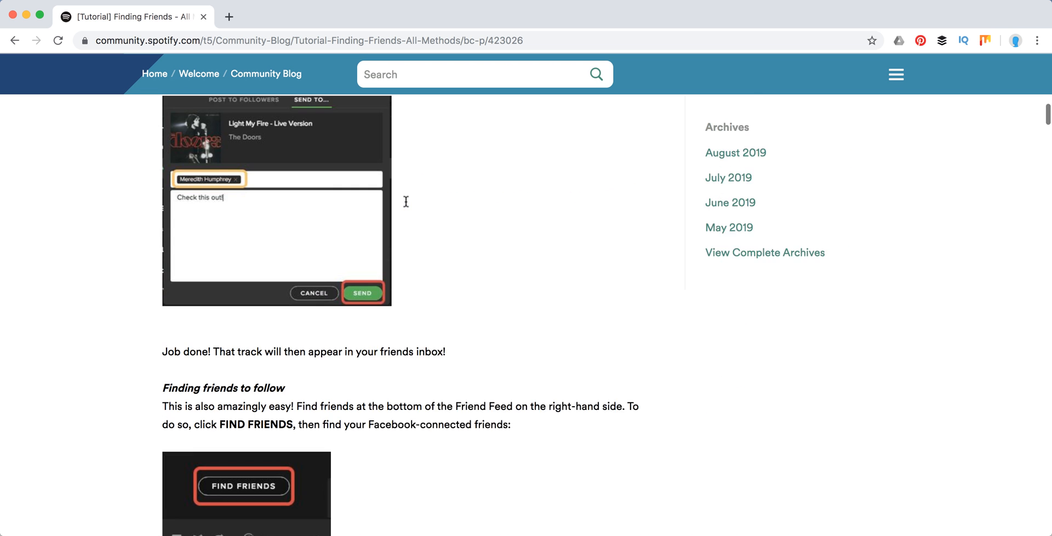
{"action": "scroll", "scroll_direction": "down", "scroll_amount": 3}
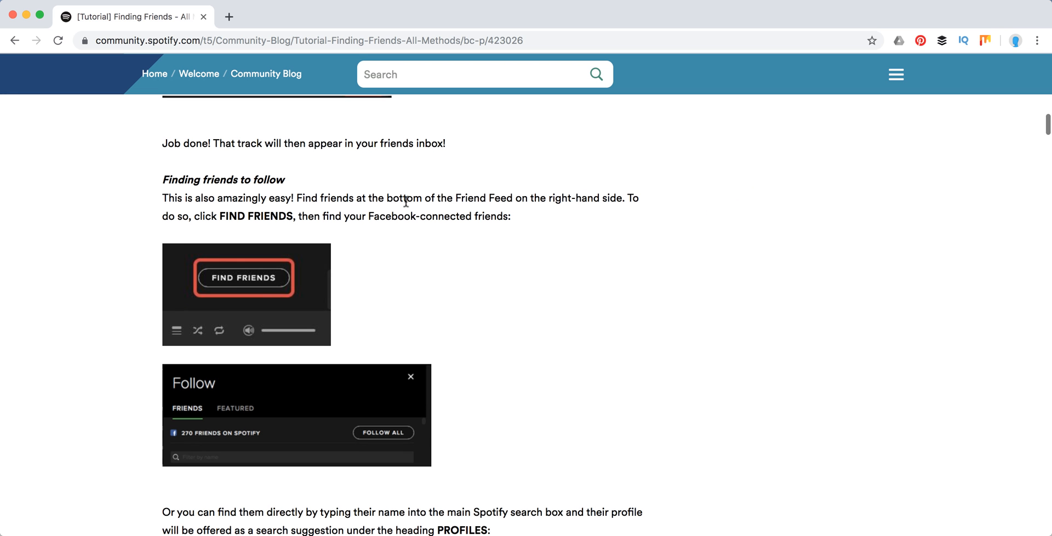
{"action": "mouse_move", "coordinate": [297, 195]}
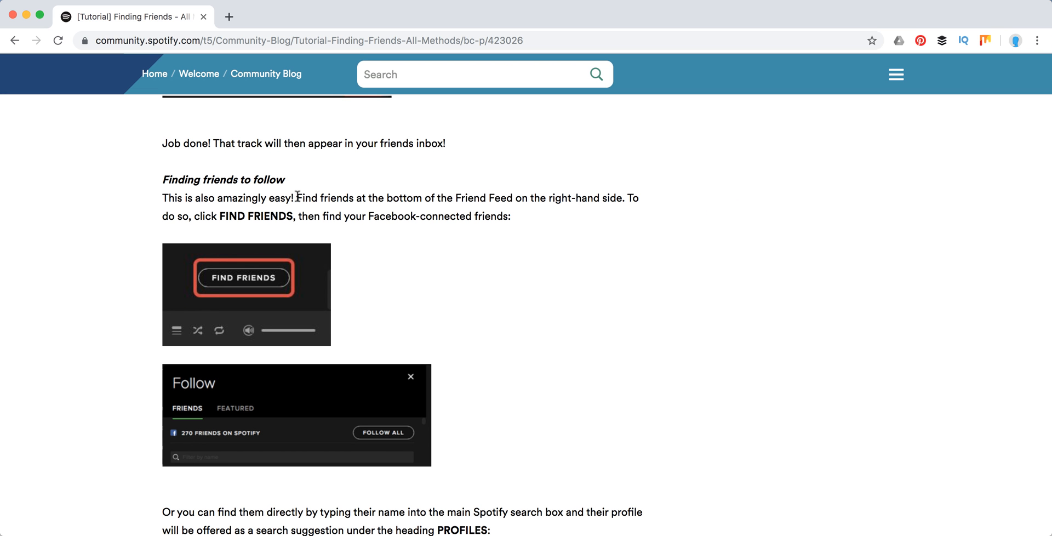
{"action": "mouse_move", "coordinate": [454, 260]}
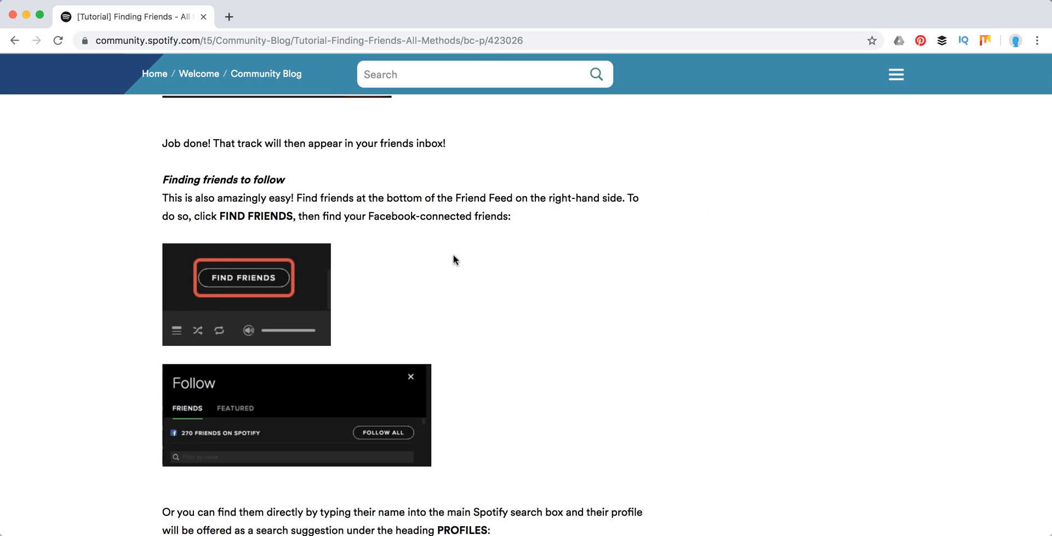
{"action": "scroll", "scroll_direction": "down", "scroll_amount": 3}
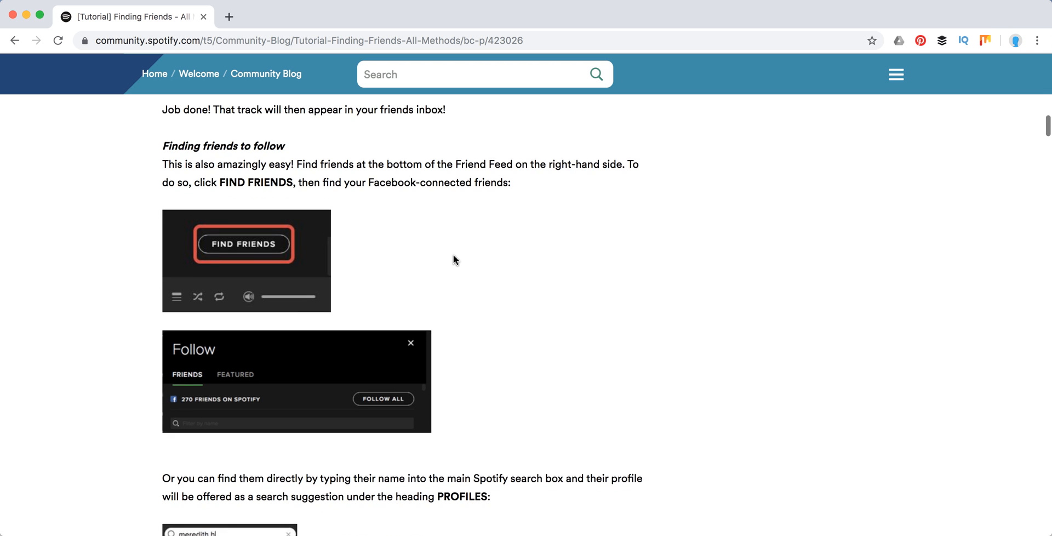
{"action": "scroll", "scroll_direction": "down", "scroll_amount": 3}
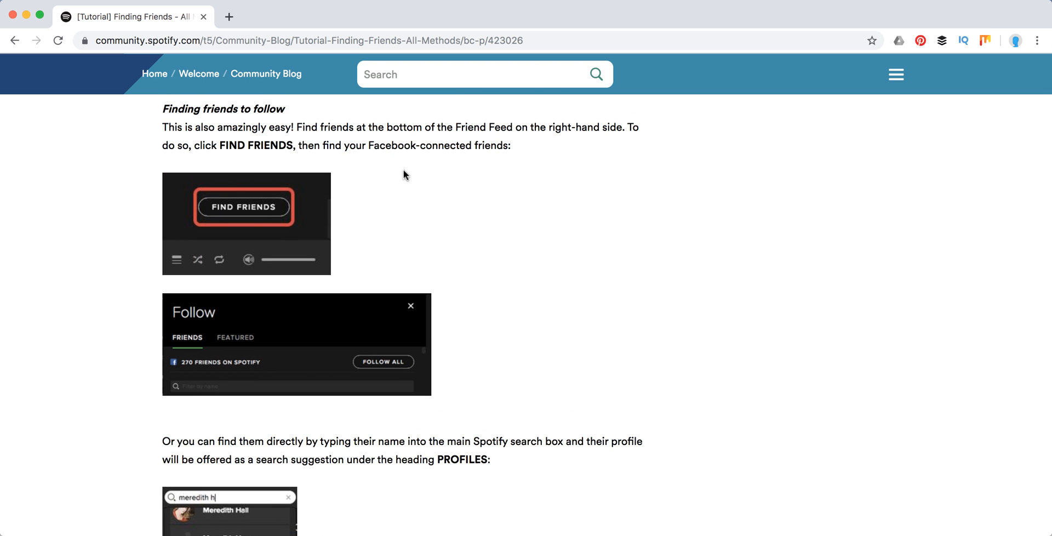
{"action": "mouse_move", "coordinate": [493, 219]}
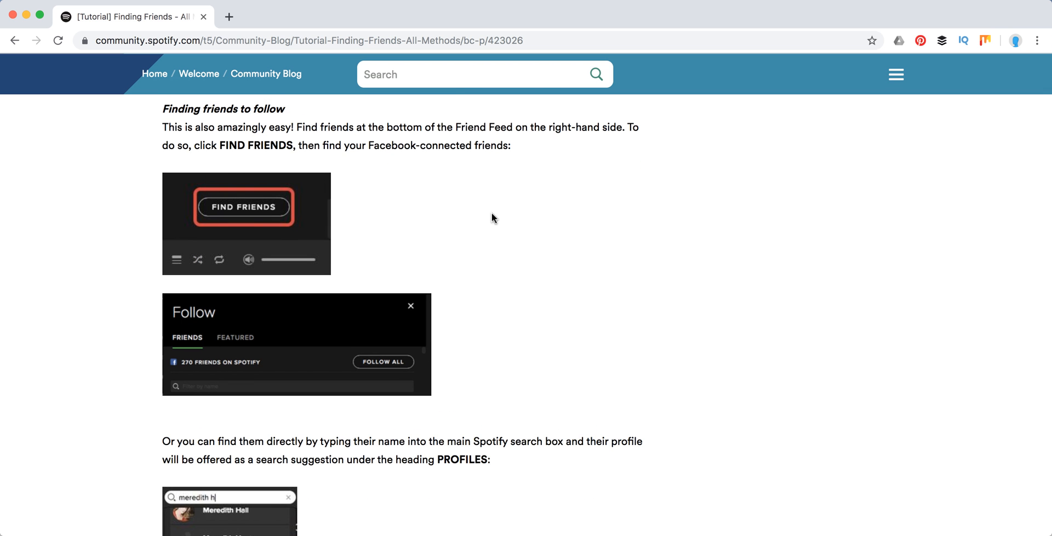
{"action": "mouse_move", "coordinate": [487, 246]}
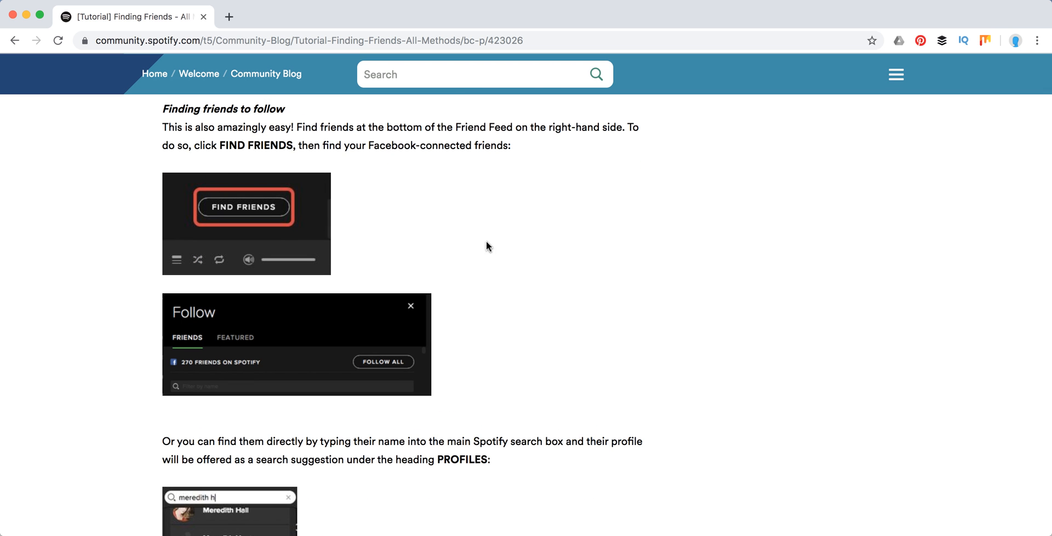
Continue past the Follow example to the section on friends not connected to Facebook.
{"action": "scroll", "scroll_direction": "up", "scroll_amount": 3}
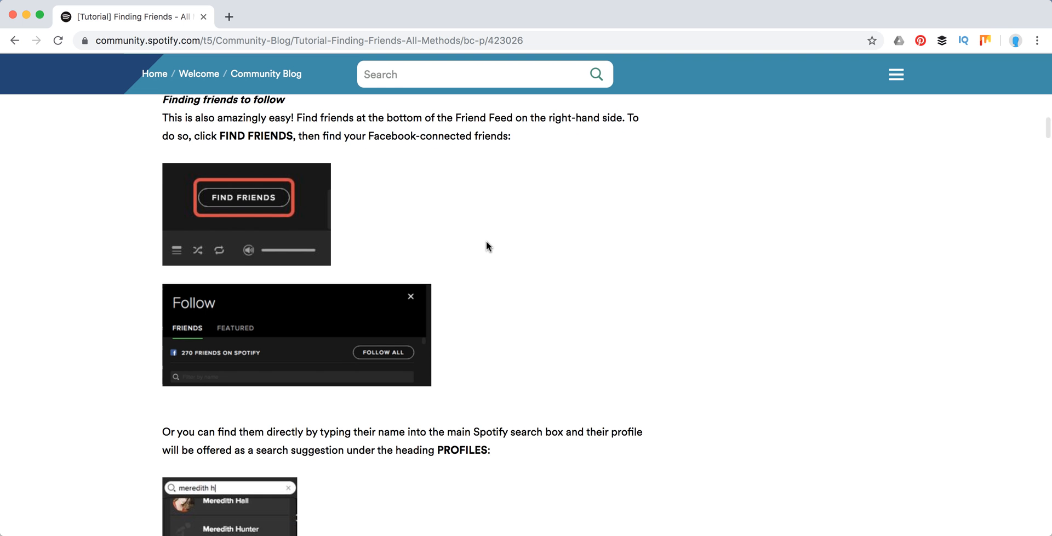
{"action": "scroll", "scroll_direction": "down", "scroll_amount": 3}
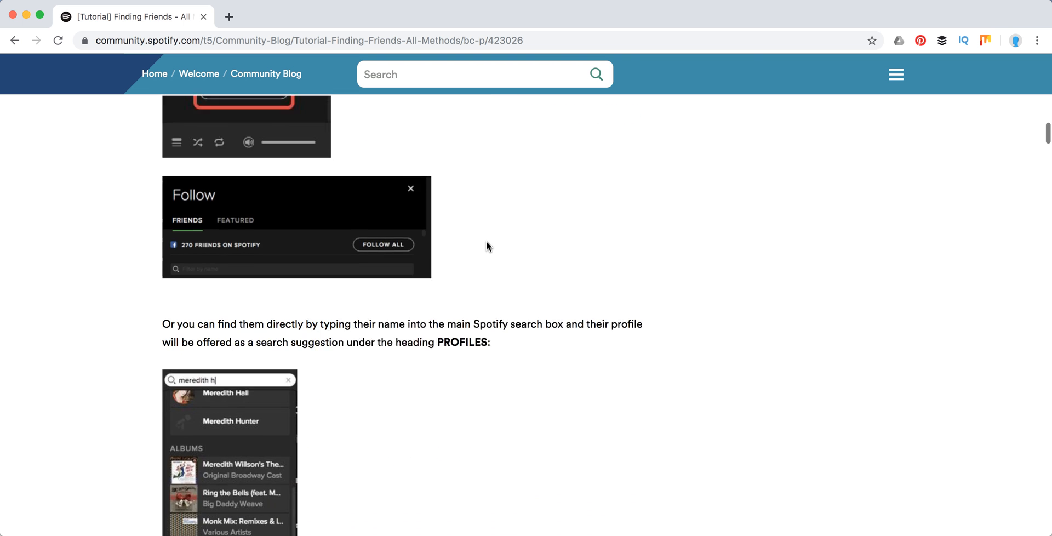
{"action": "scroll", "scroll_direction": "down", "scroll_amount": 3}
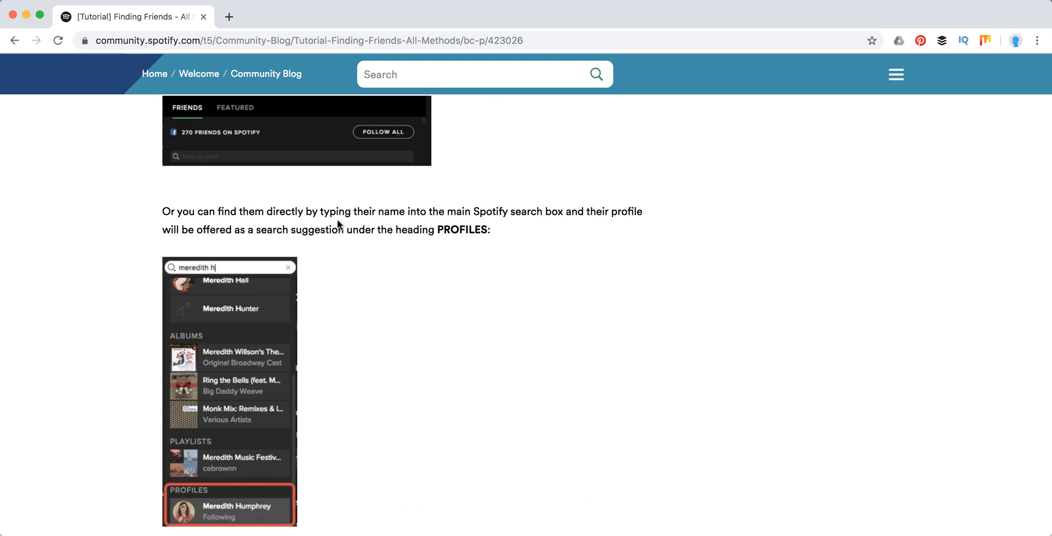
{"action": "scroll", "scroll_direction": "down", "scroll_amount": 3}
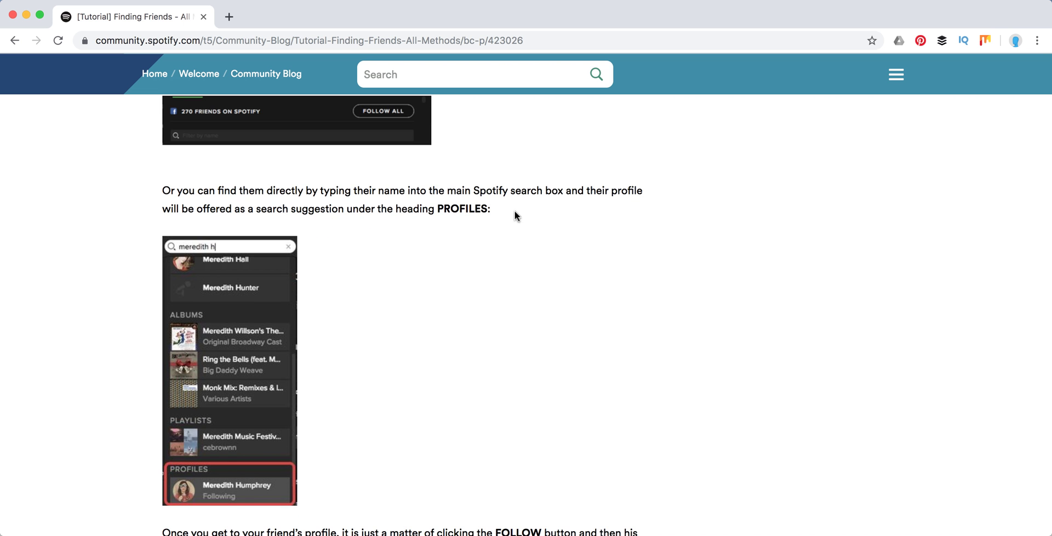
{"action": "scroll", "scroll_direction": "down", "scroll_amount": 3}
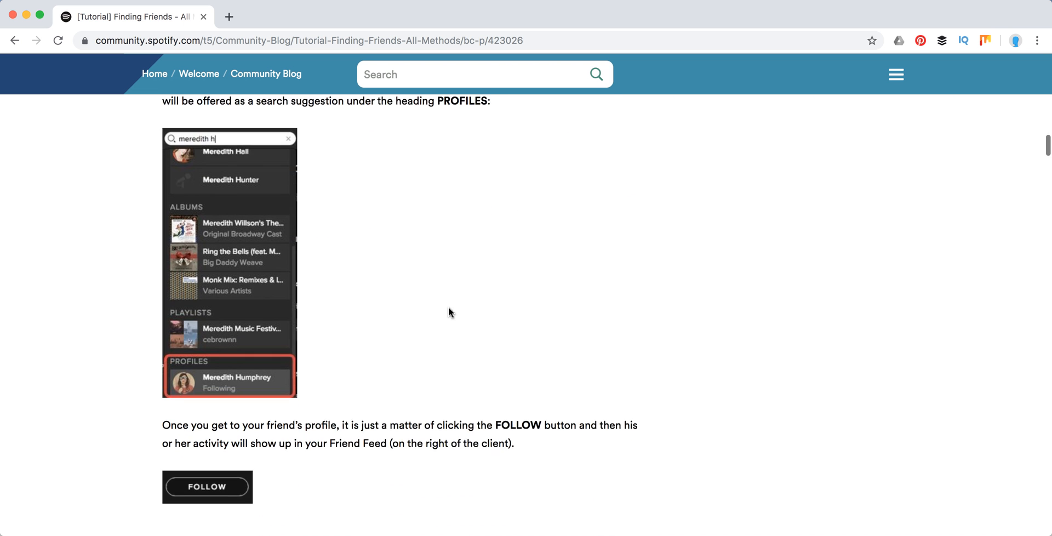
{"action": "scroll", "scroll_direction": "down", "scroll_amount": 3}
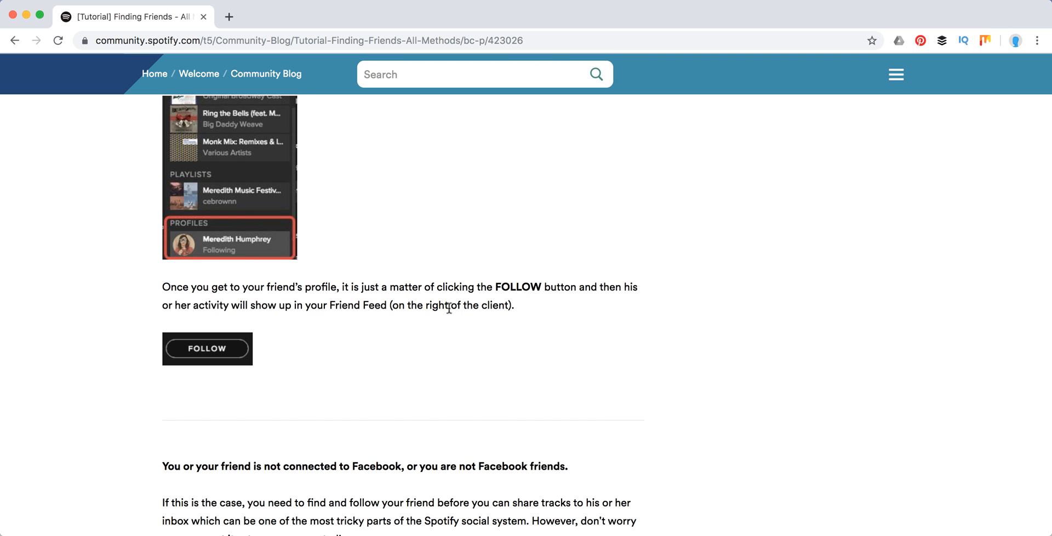
Bring Method 1 and its spotify:user:USERNAME search code box into view.
{"action": "scroll", "scroll_direction": "down", "scroll_amount": 3}
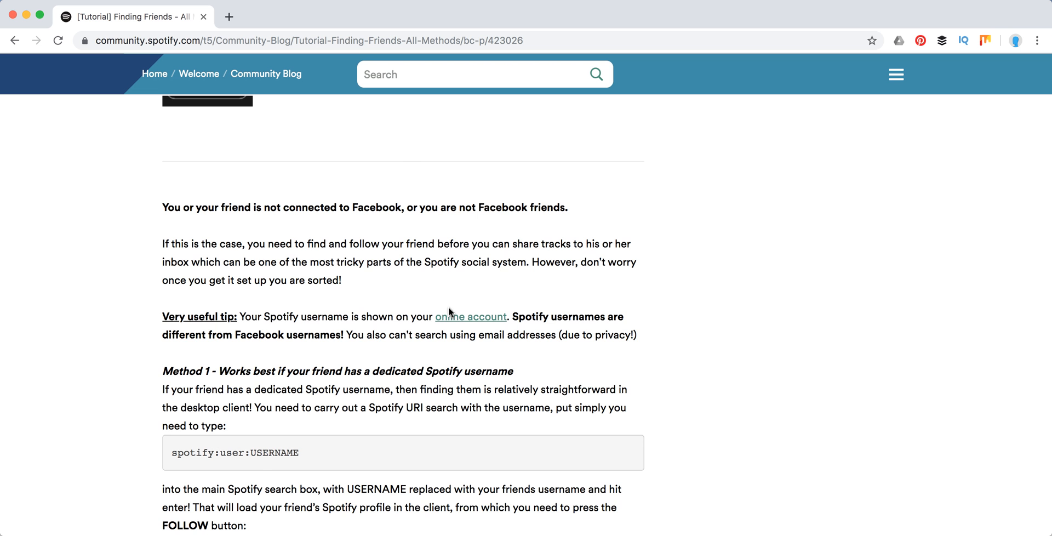
{"action": "scroll", "scroll_direction": "down", "scroll_amount": 3}
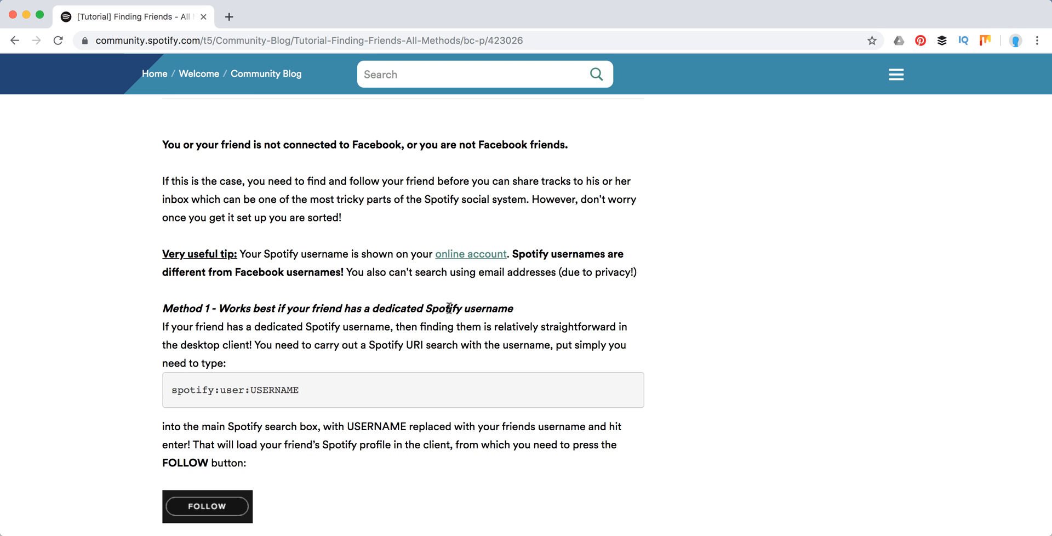
{"action": "scroll", "scroll_direction": "down", "scroll_amount": 3}
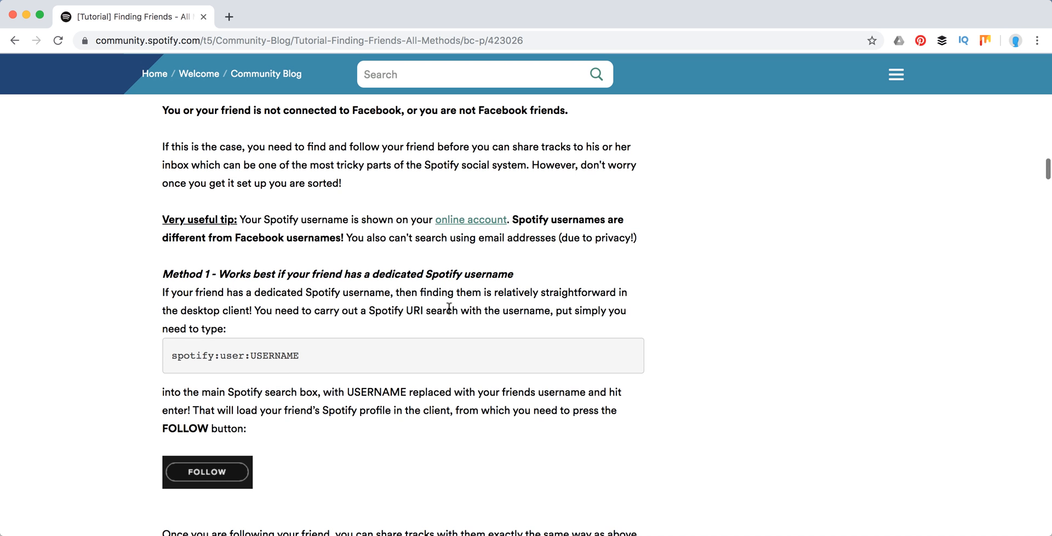
{"action": "mouse_move", "coordinate": [310, 361]}
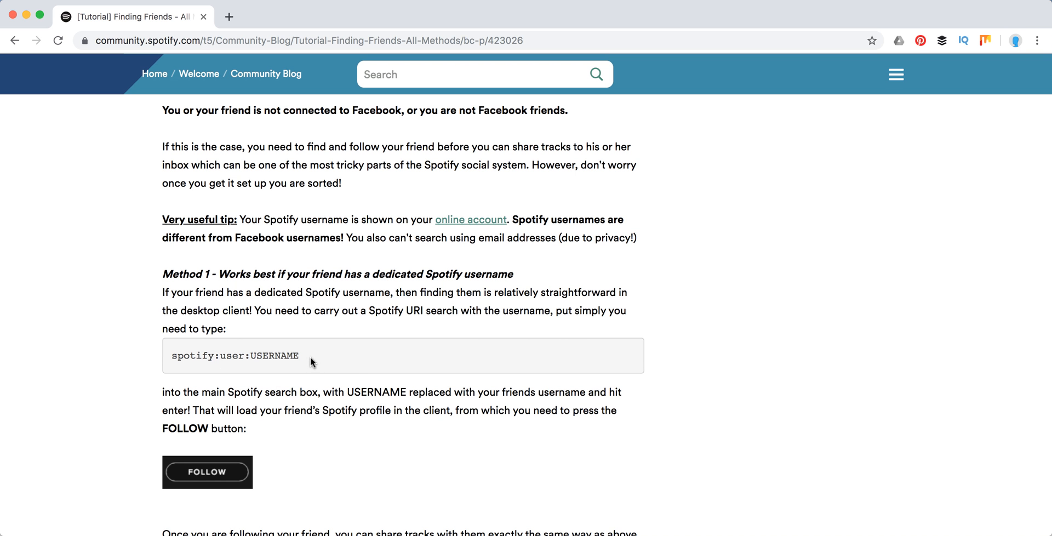
{"action": "mouse_move", "coordinate": [220, 276]}
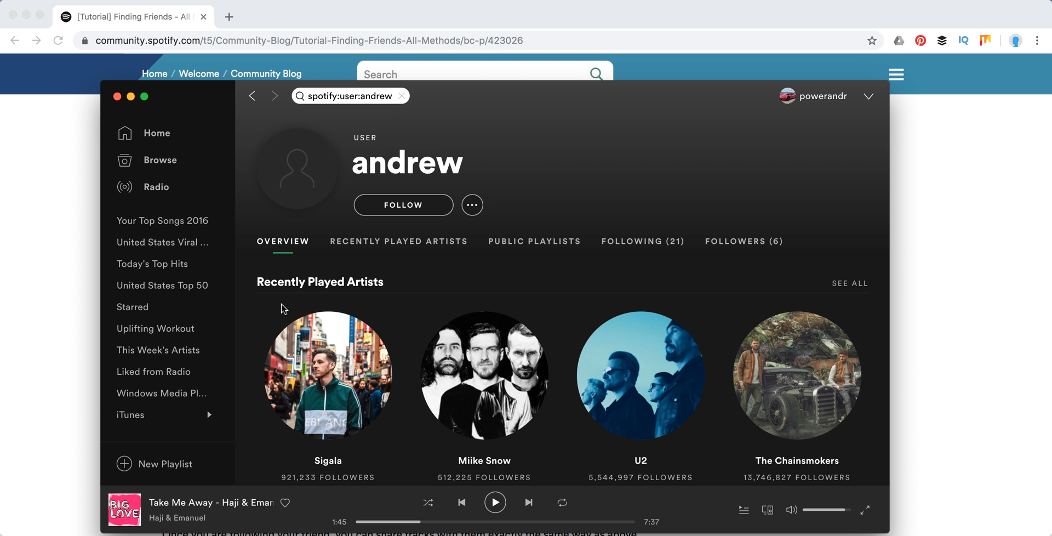
Follow the user andrew found through the URI username search in the Spotify app.
{"action": "scroll", "scroll_direction": "down", "scroll_amount": 3}
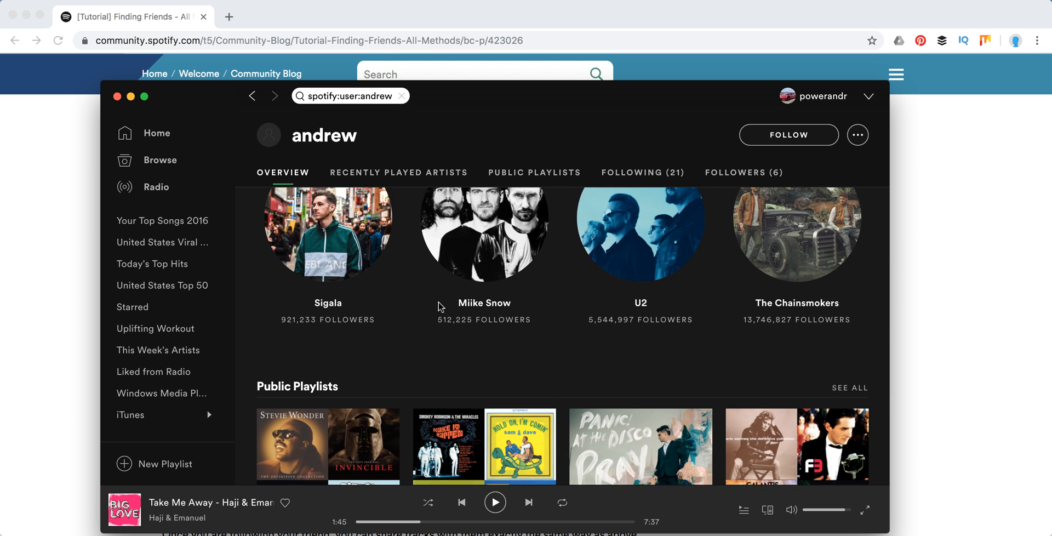
{"action": "scroll", "scroll_direction": "down", "scroll_amount": 3}
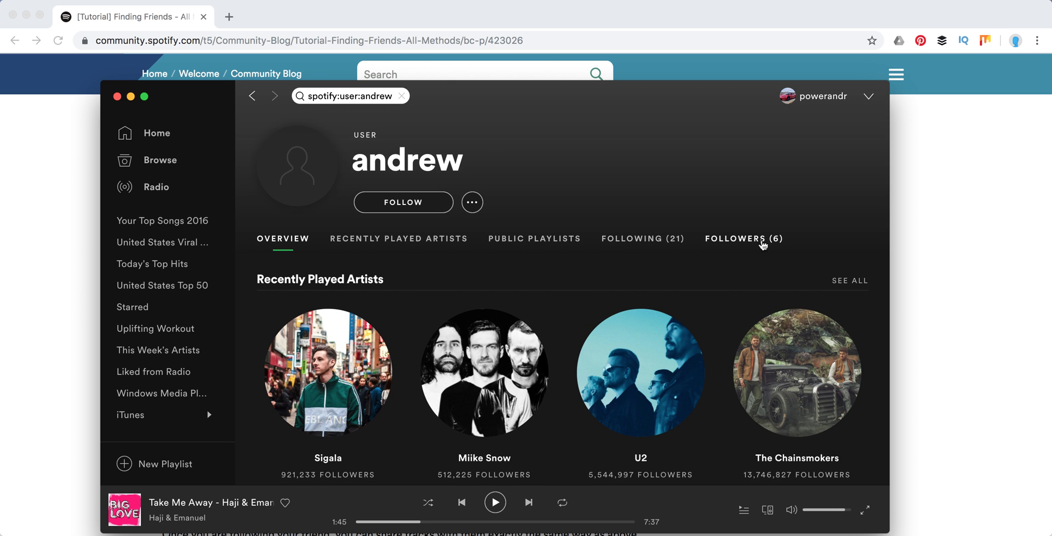
{"action": "mouse_move", "coordinate": [403, 202]}
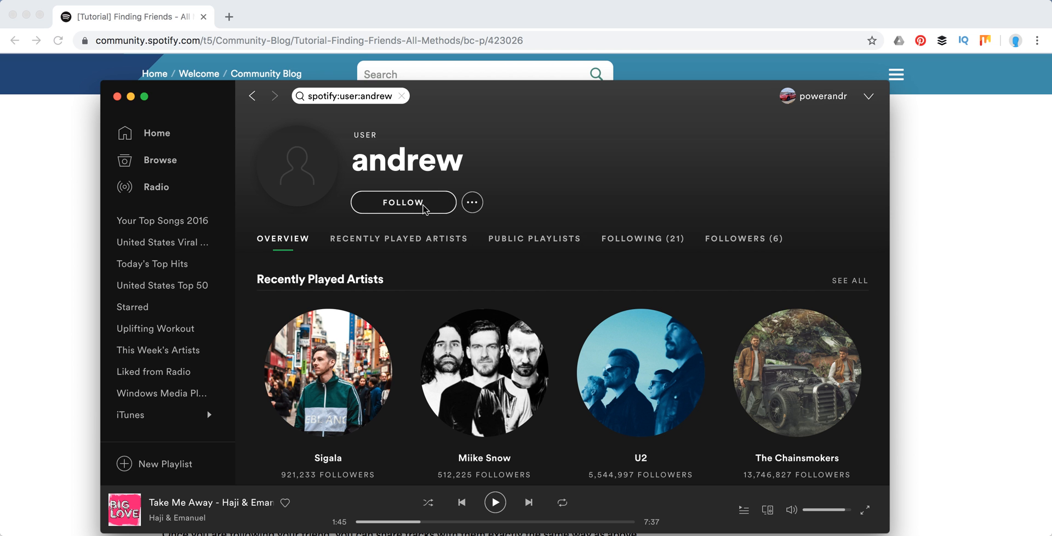
{"action": "left_click", "coordinate": [403, 202]}
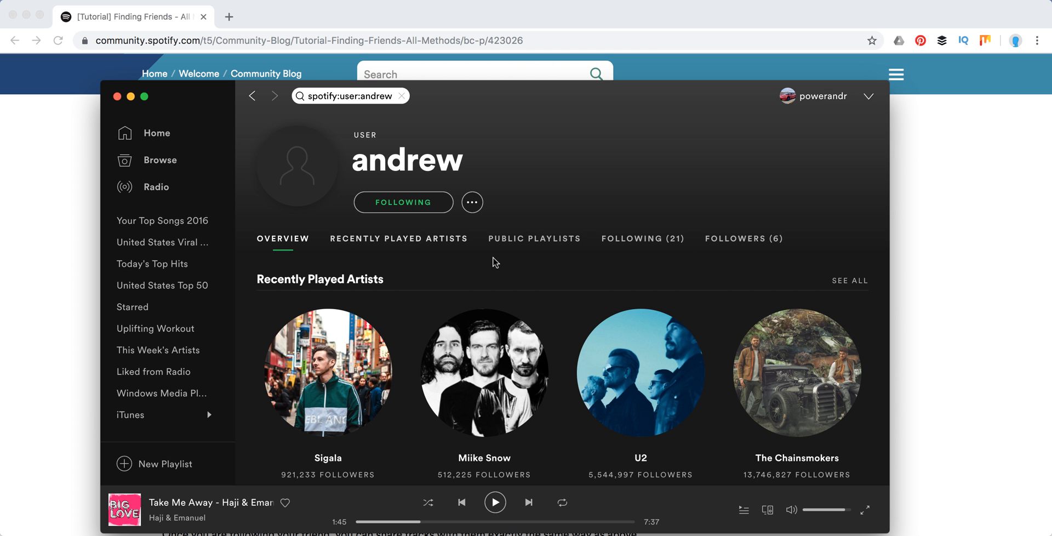
{"action": "mouse_move", "coordinate": [404, 201]}
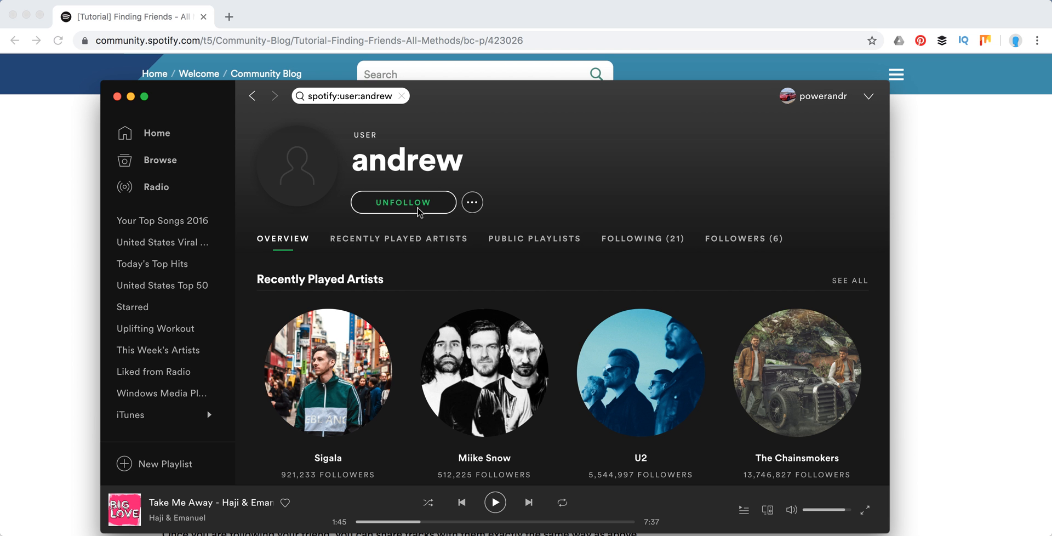
{"action": "left_click", "coordinate": [403, 201]}
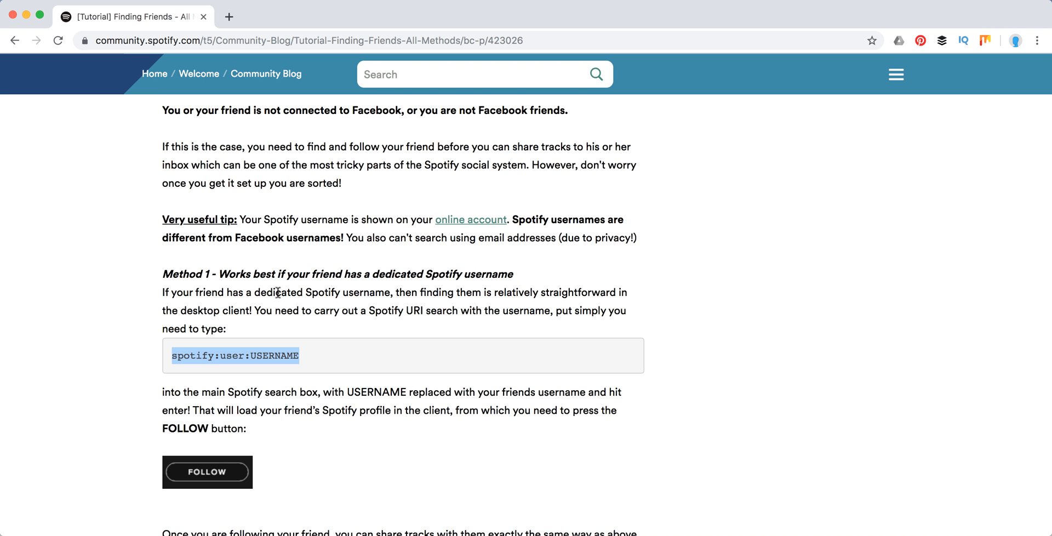
Read down to Method 2 on finding friends through the inbox and the start of Method 3.
{"action": "scroll", "scroll_direction": "down", "scroll_amount": 3}
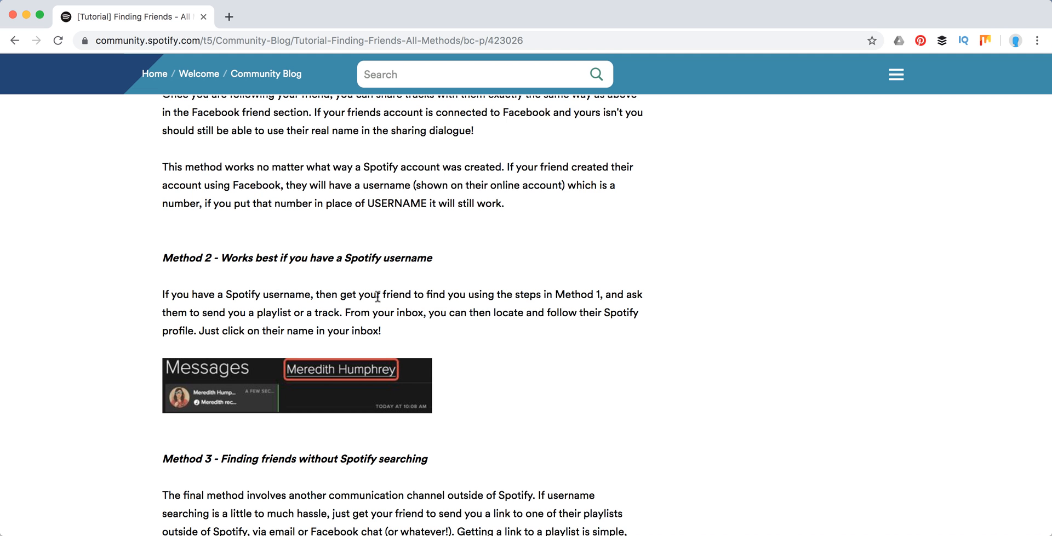
{"action": "mouse_move", "coordinate": [525, 258]}
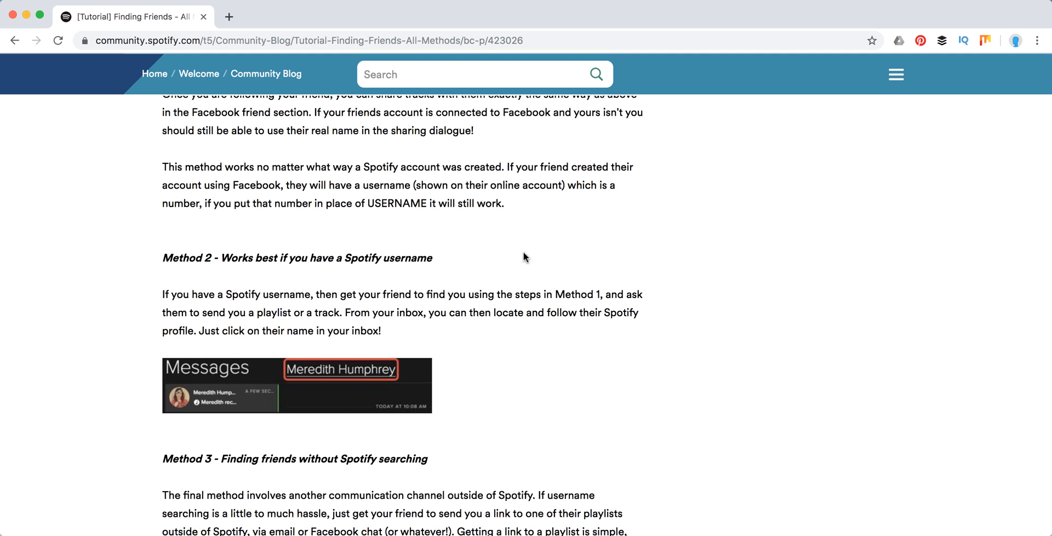
{"action": "mouse_move", "coordinate": [437, 354]}
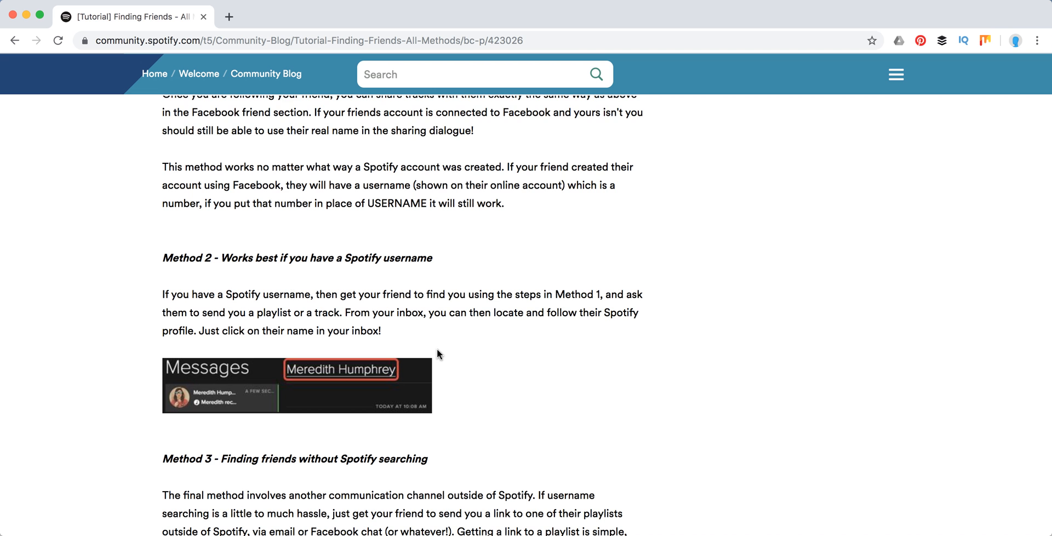
{"action": "scroll", "scroll_direction": "down", "scroll_amount": 3}
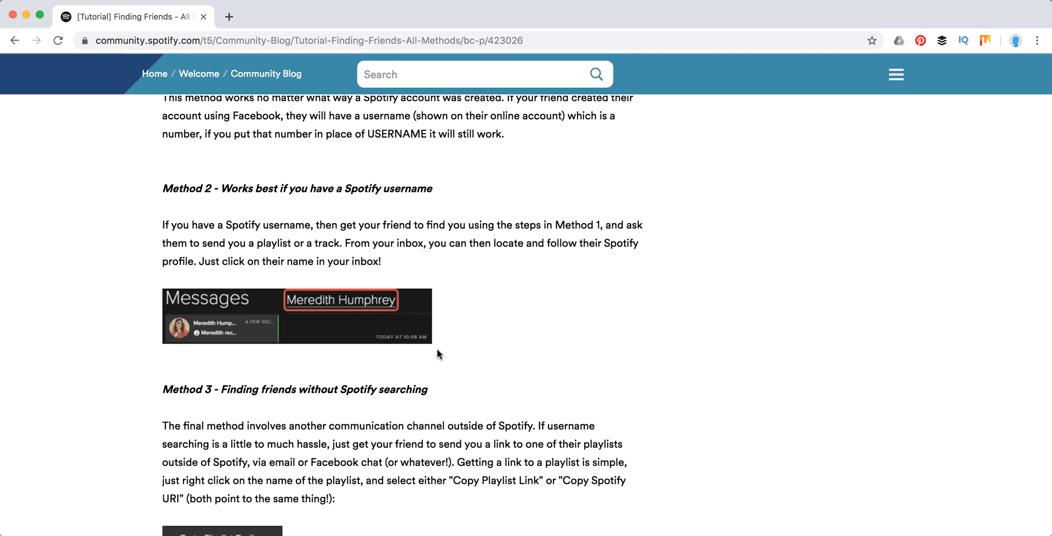
{"action": "mouse_move", "coordinate": [366, 240]}
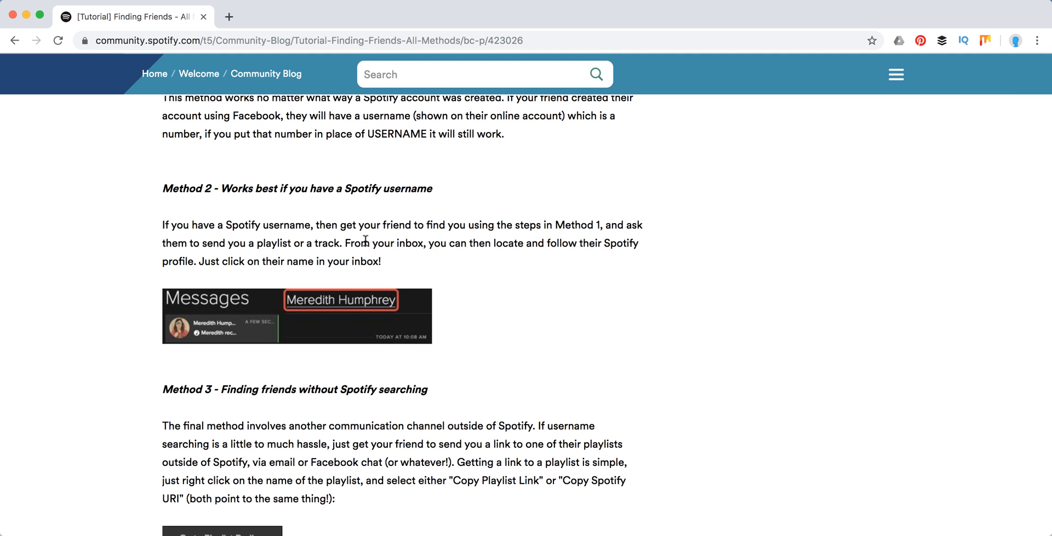
{"action": "left_click_drag", "start_coordinate": [368, 243], "coordinate": [495, 243]}
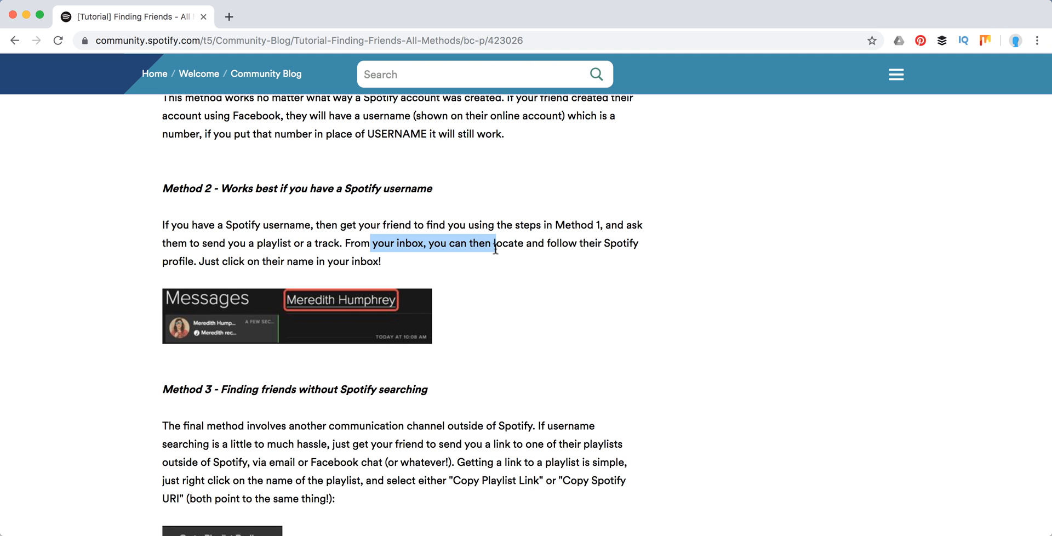
{"action": "left_click", "coordinate": [495, 250]}
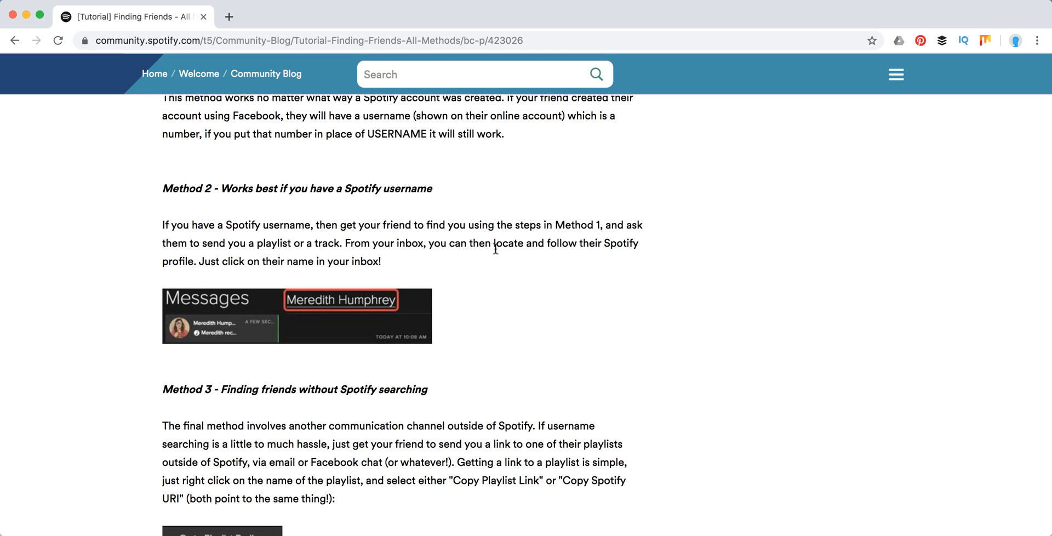
{"action": "scroll", "scroll_direction": "down", "scroll_amount": 3}
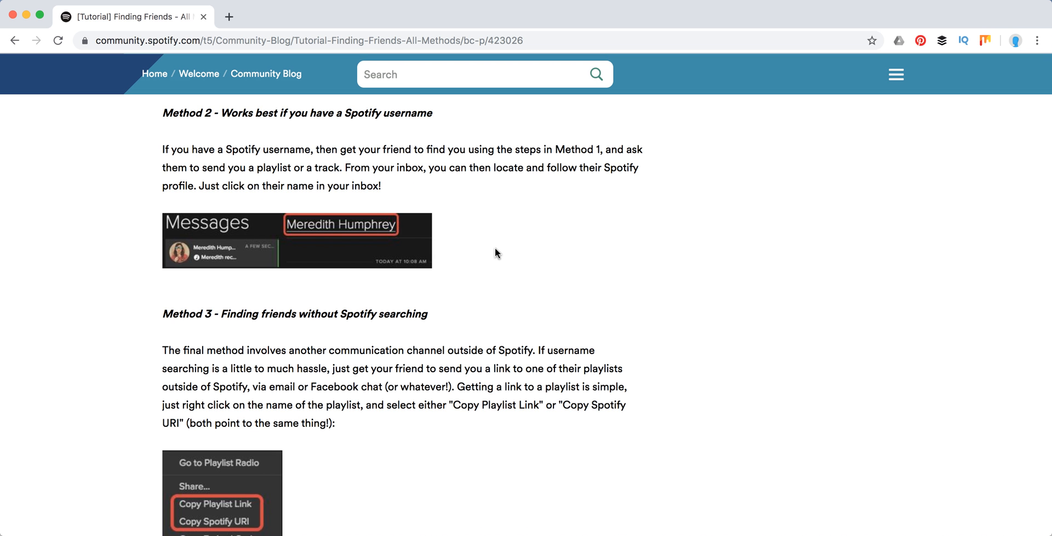
{"action": "mouse_move", "coordinate": [496, 268]}
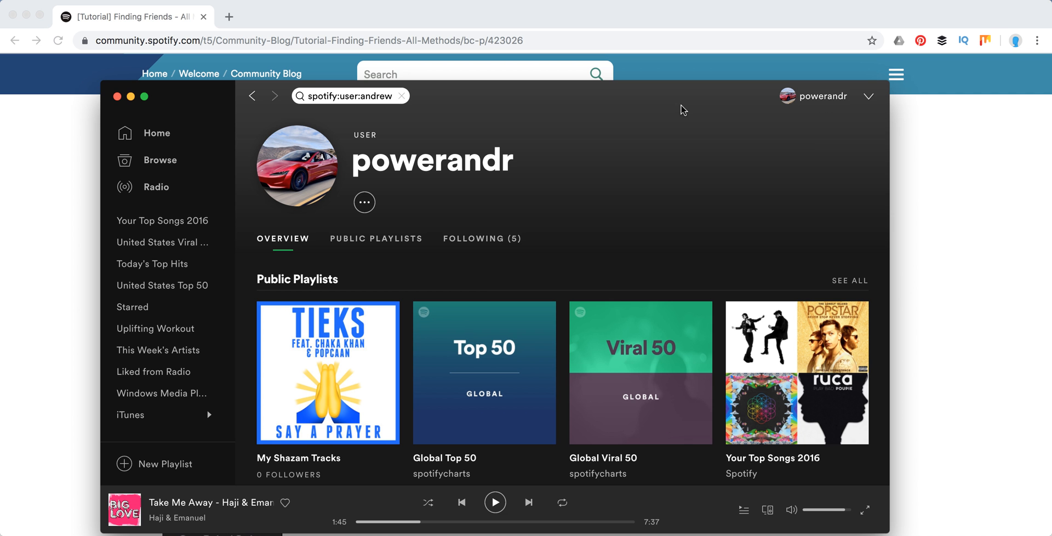
{"action": "mouse_move", "coordinate": [458, 134]}
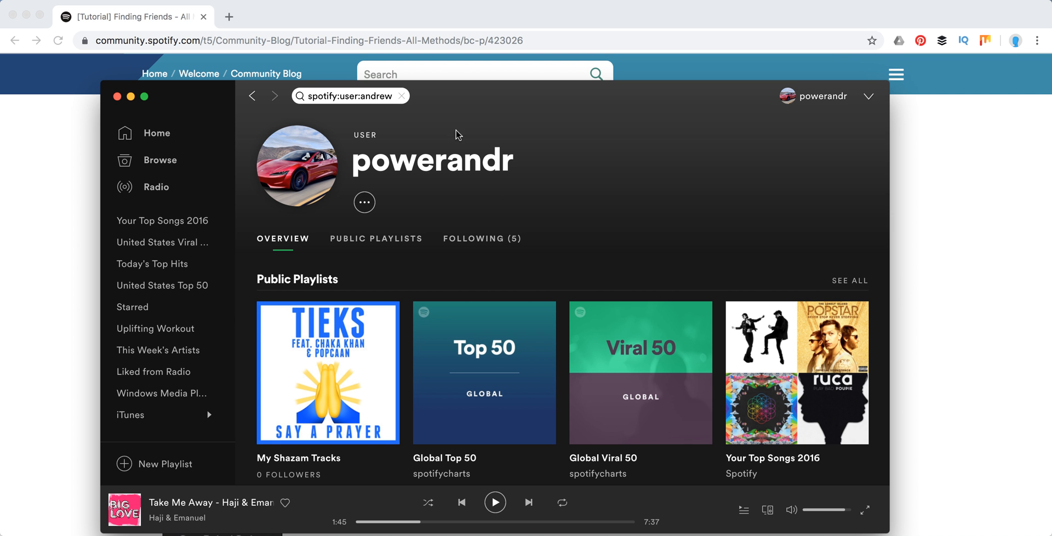
Hide the Spotify desktop profile page to return to the Method 3 copy-link screenshot.
{"action": "left_click", "coordinate": [871, 96]}
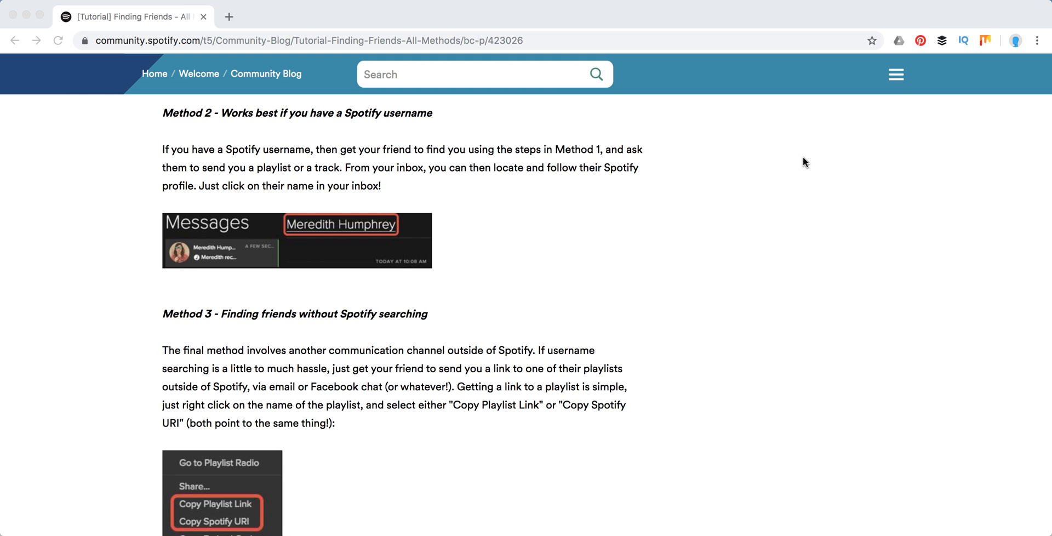
View the Spotify Account overview page with the profile username in a new tab.
{"action": "left_click", "coordinate": [294, 16]}
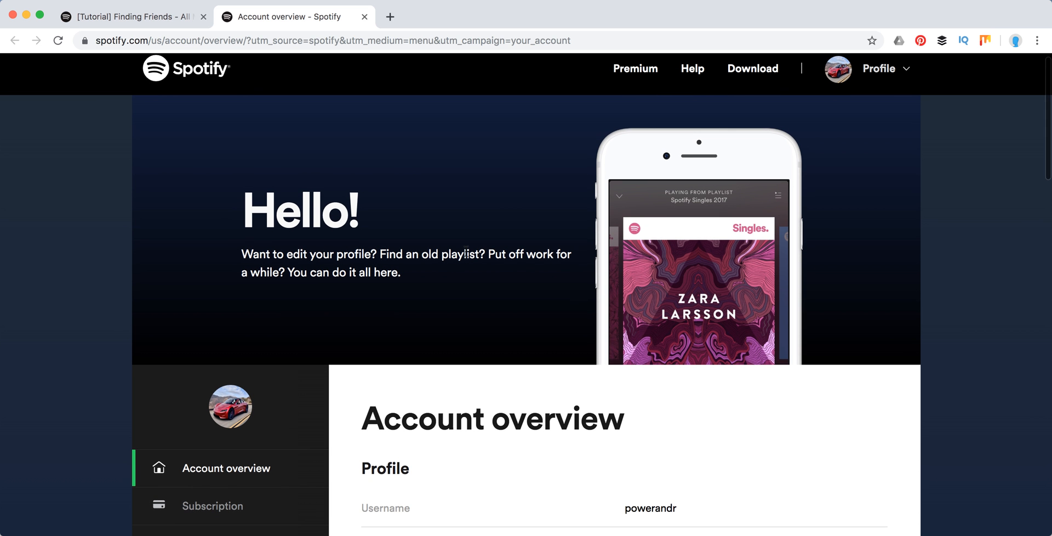
{"action": "mouse_move", "coordinate": [600, 477]}
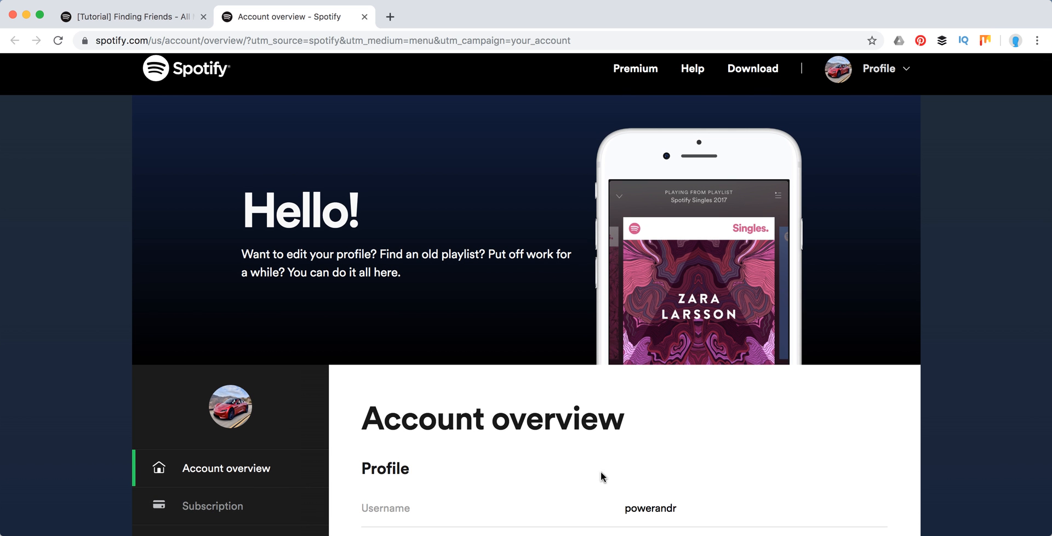
{"action": "mouse_move", "coordinate": [365, 16]}
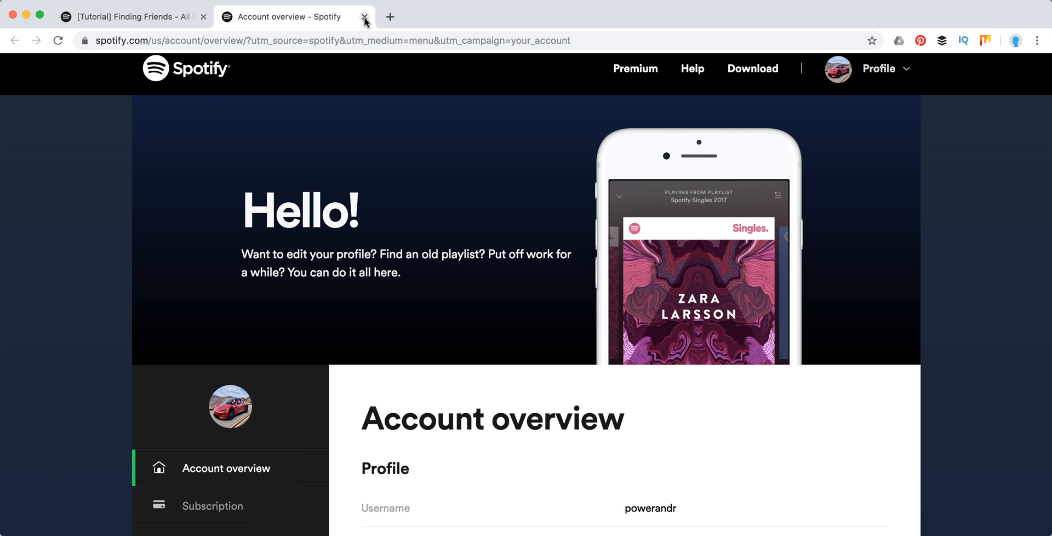
Close the Account overview tab and scroll the tutorial to Method 3's playlist-link illustration.
{"action": "left_click", "coordinate": [364, 17]}
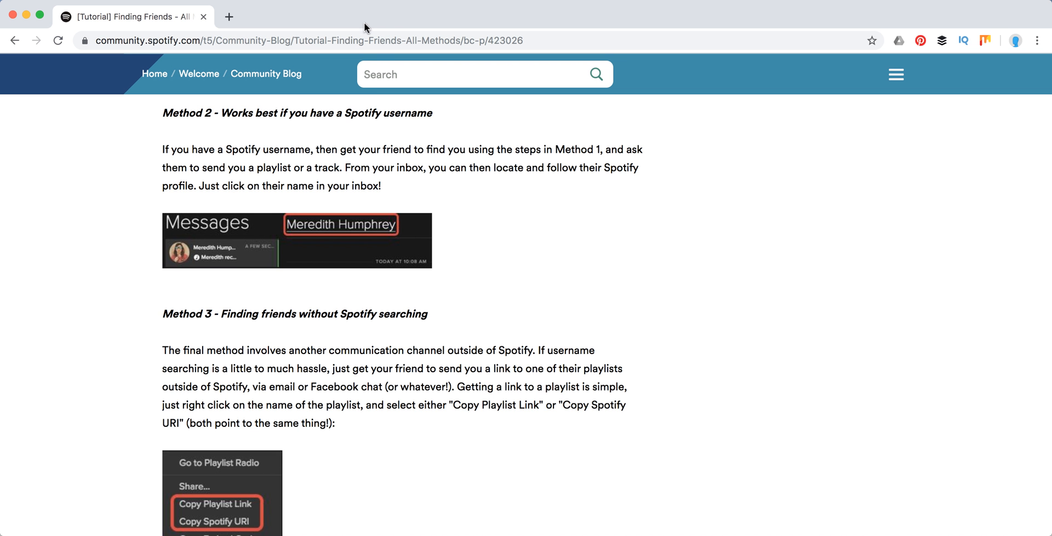
{"action": "scroll", "scroll_direction": "down", "scroll_amount": 3}
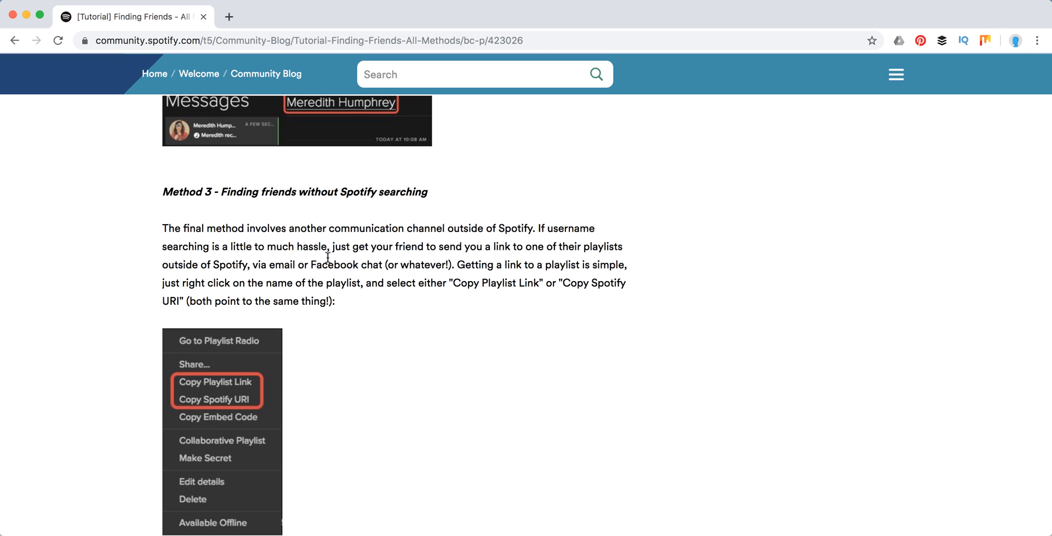
{"action": "mouse_move", "coordinate": [565, 240]}
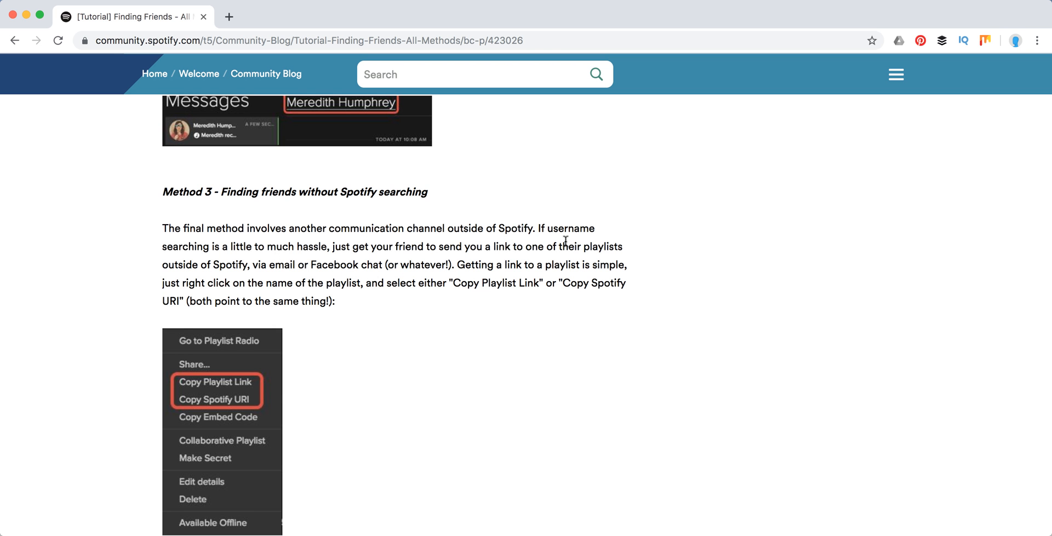
{"action": "mouse_move", "coordinate": [483, 319]}
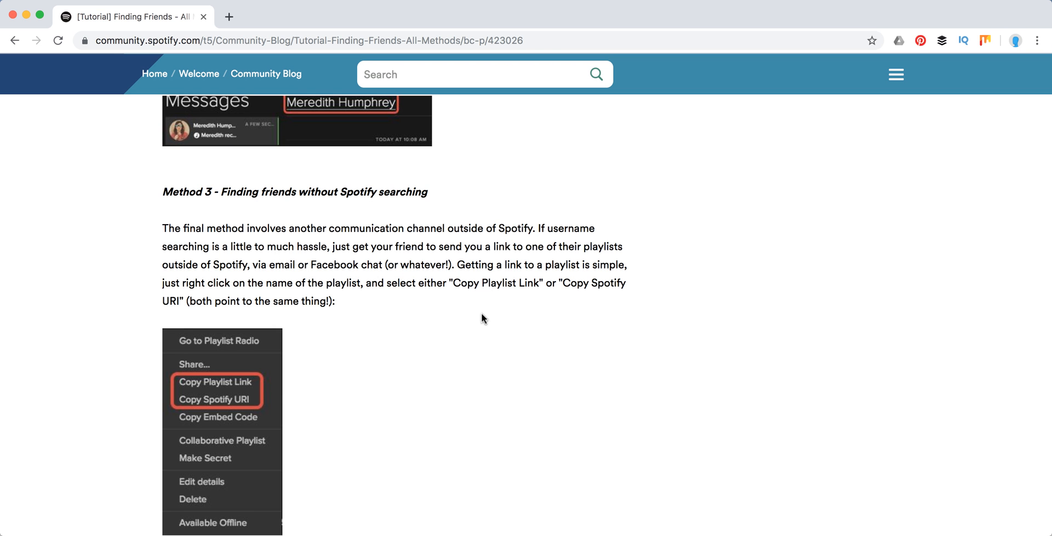
{"action": "scroll", "scroll_direction": "down", "scroll_amount": 3}
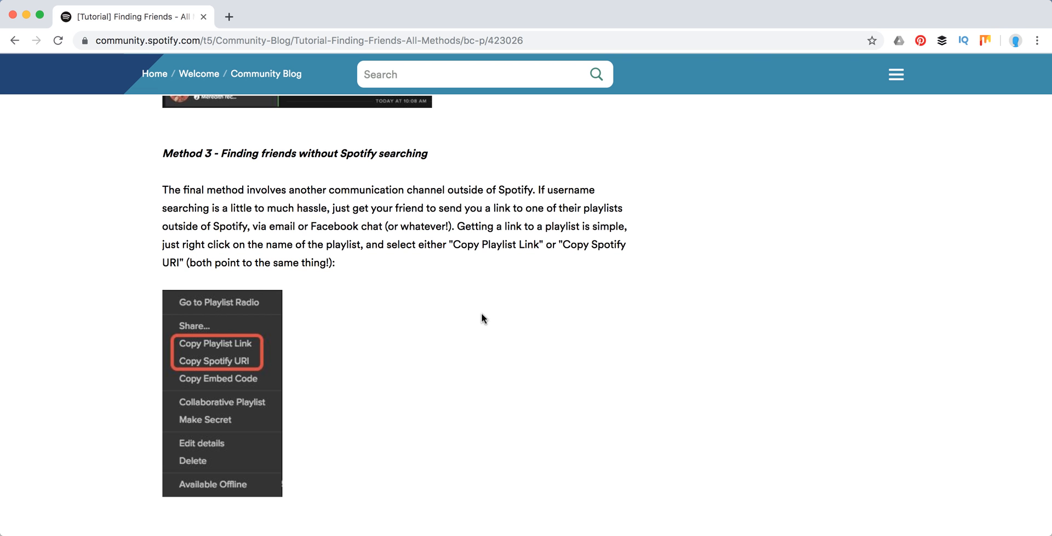
{"action": "mouse_move", "coordinate": [300, 331]}
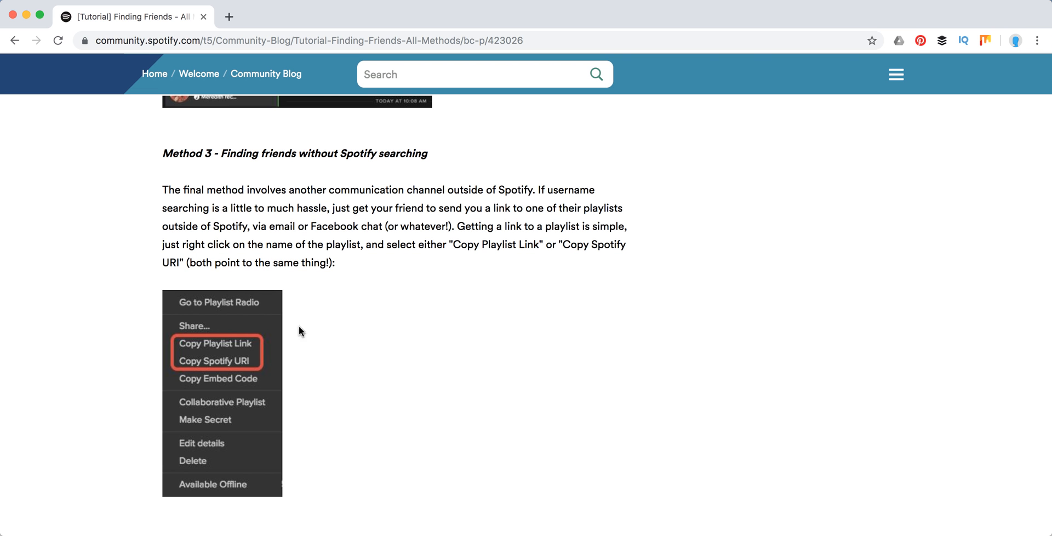
{"action": "mouse_move", "coordinate": [425, 327]}
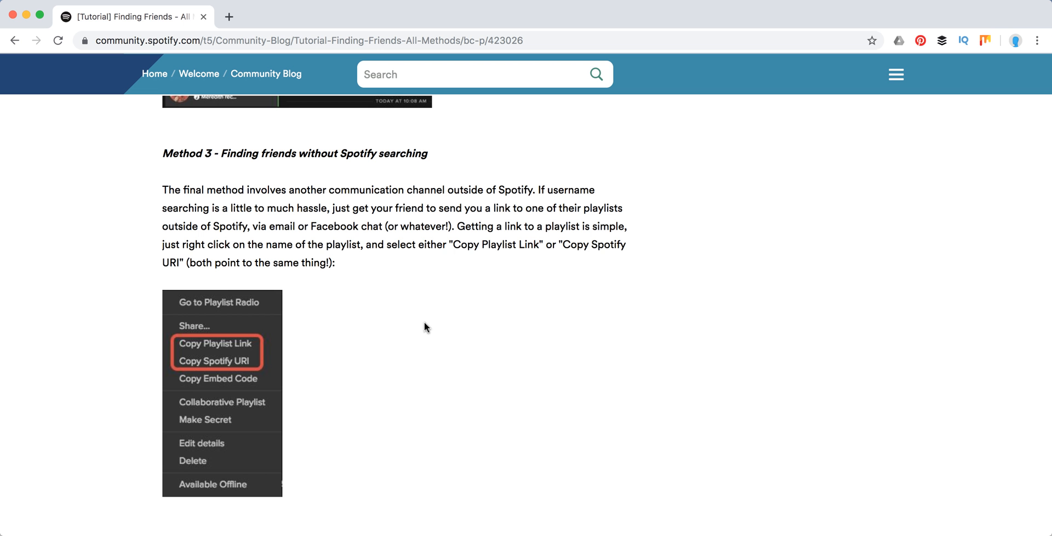
{"action": "mouse_move", "coordinate": [432, 324]}
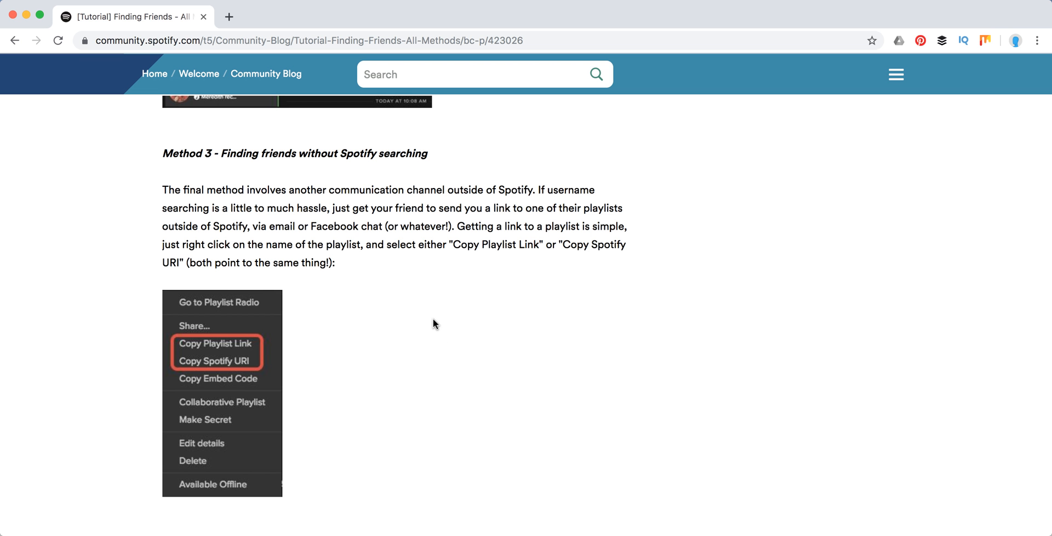
{"action": "scroll", "scroll_direction": "down", "scroll_amount": 3}
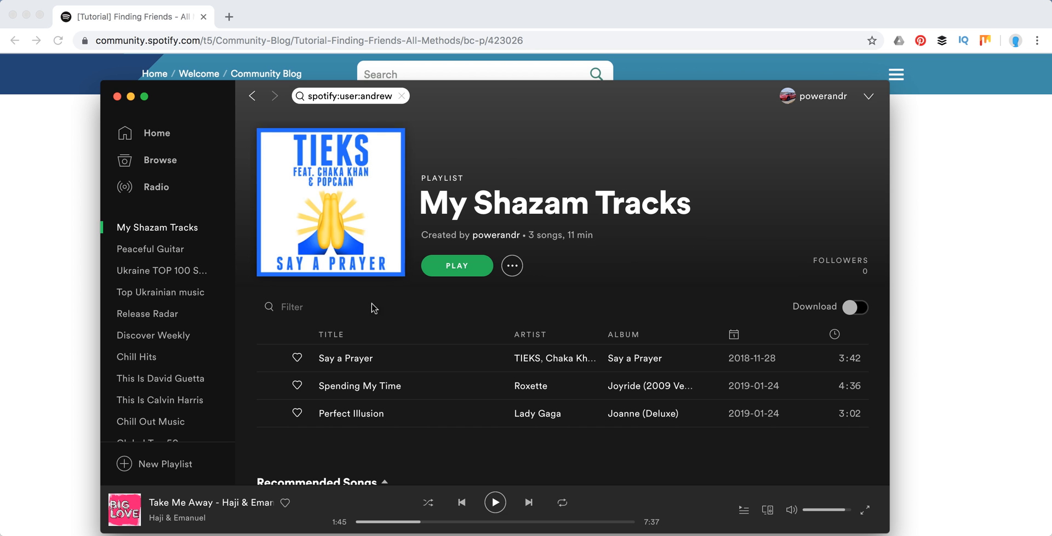
{"action": "mouse_move", "coordinate": [453, 224]}
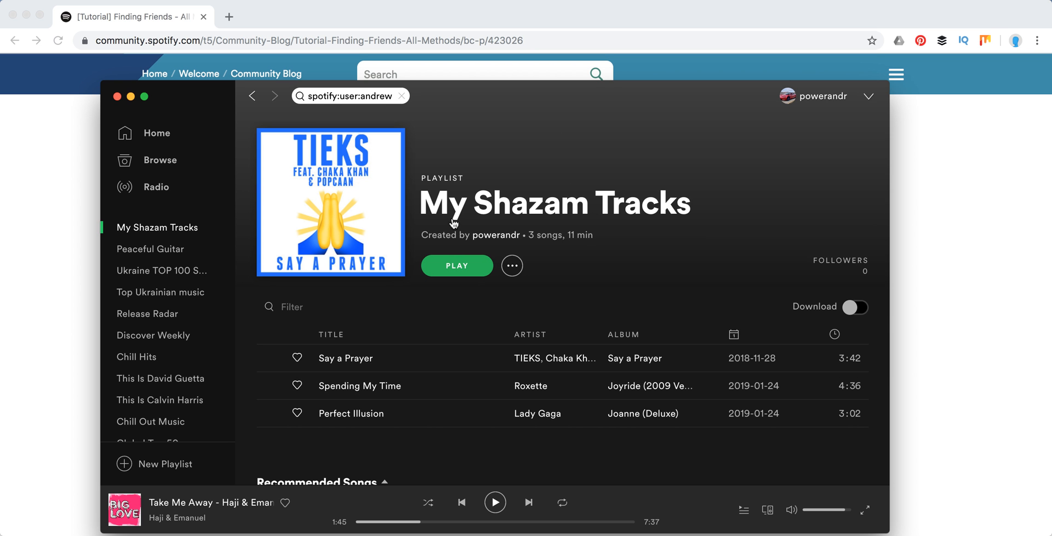
{"action": "mouse_move", "coordinate": [654, 207]}
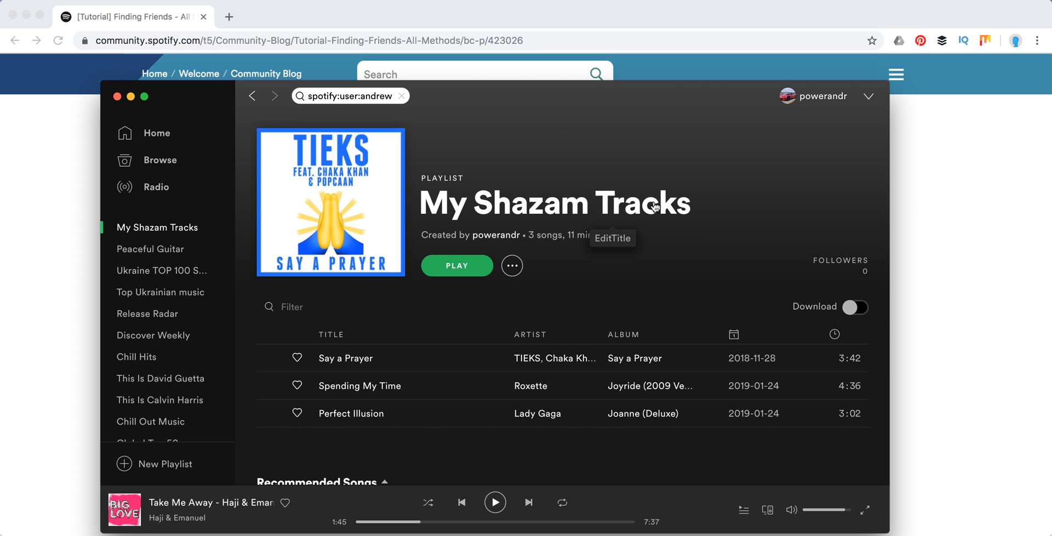
Open the My Shazam Tracks playlist from its copied link in the Spotify web player.
{"action": "left_click", "coordinate": [512, 265]}
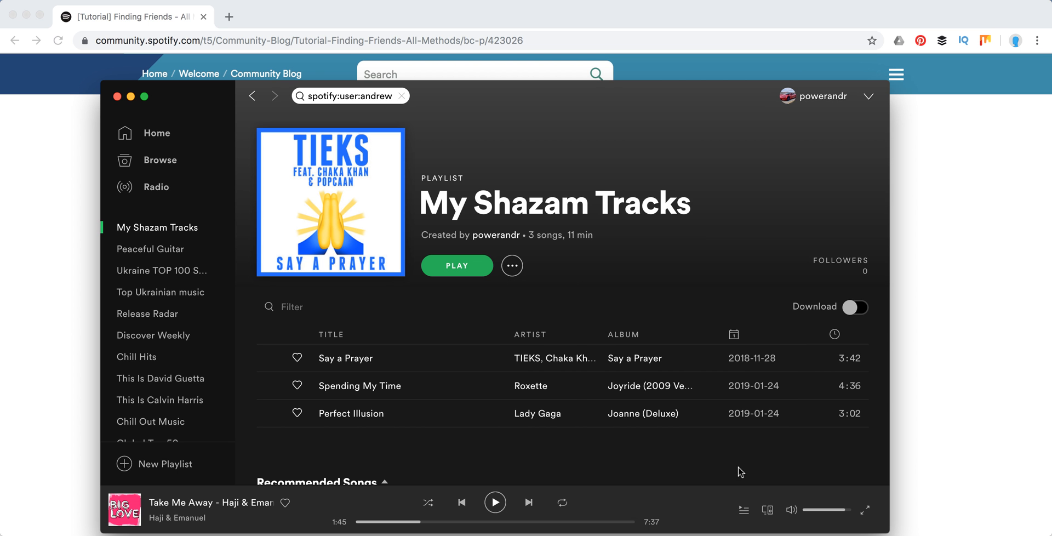
{"action": "left_click", "coordinate": [390, 17]}
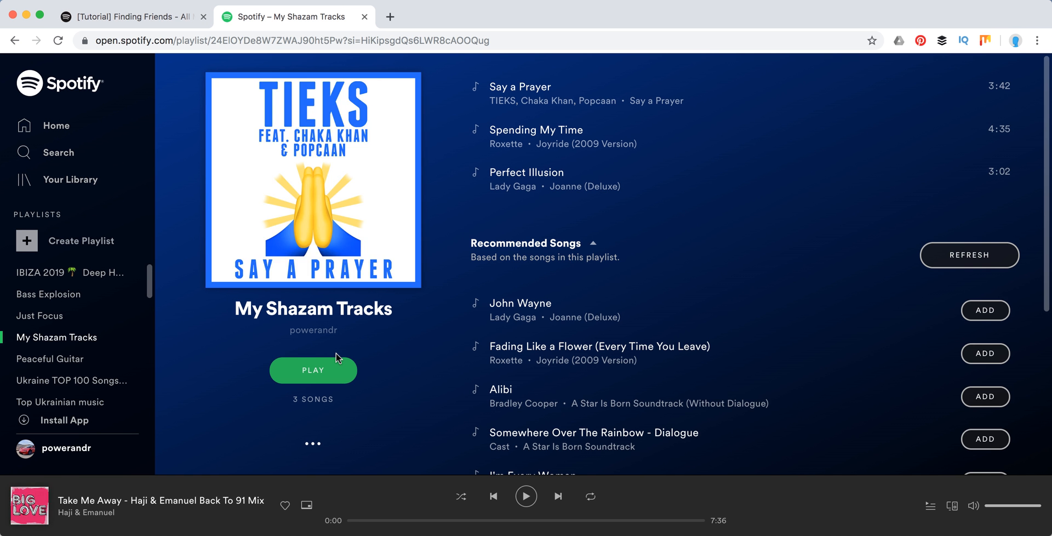
{"action": "mouse_move", "coordinate": [312, 330]}
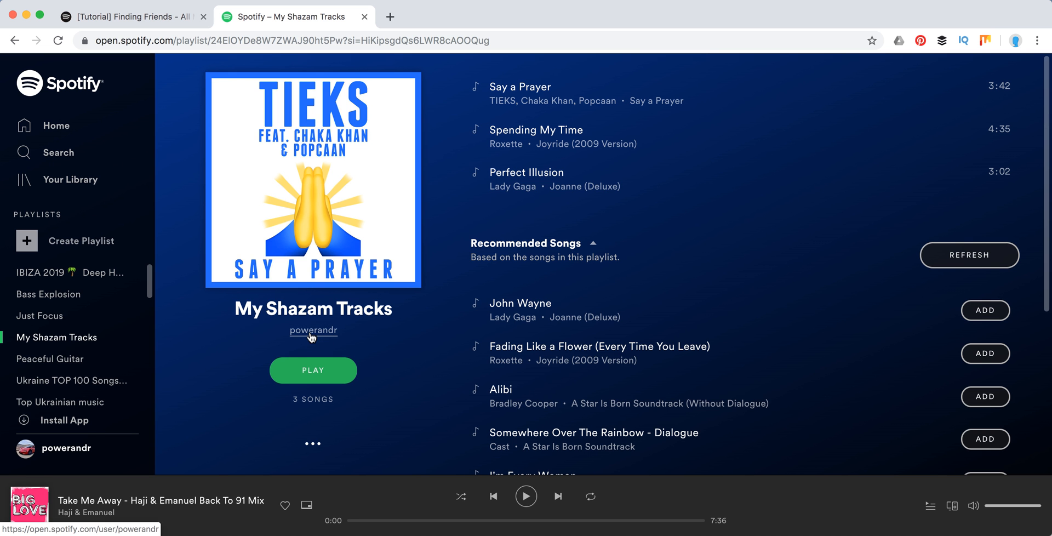
{"action": "mouse_move", "coordinate": [319, 324]}
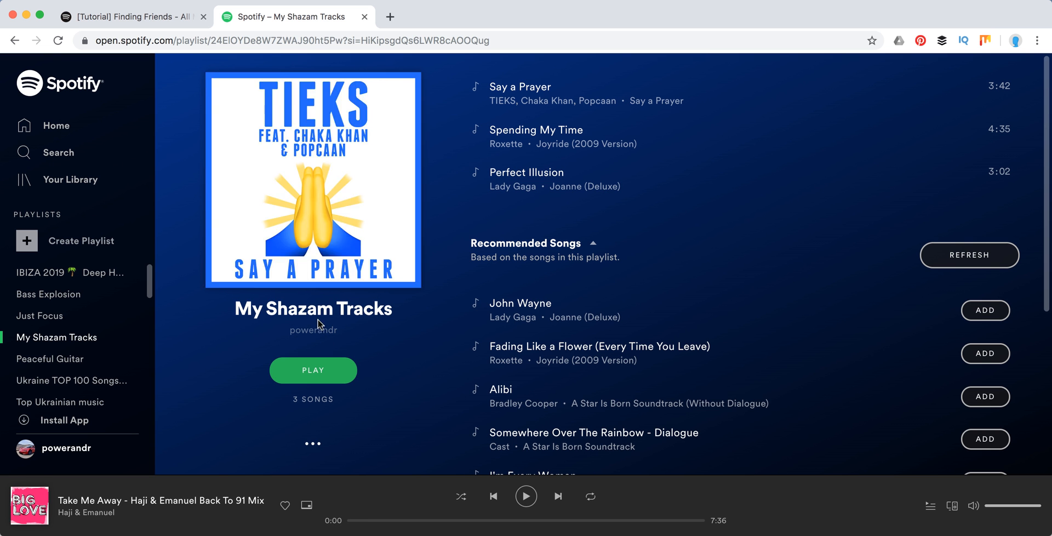
{"action": "mouse_move", "coordinate": [312, 330]}
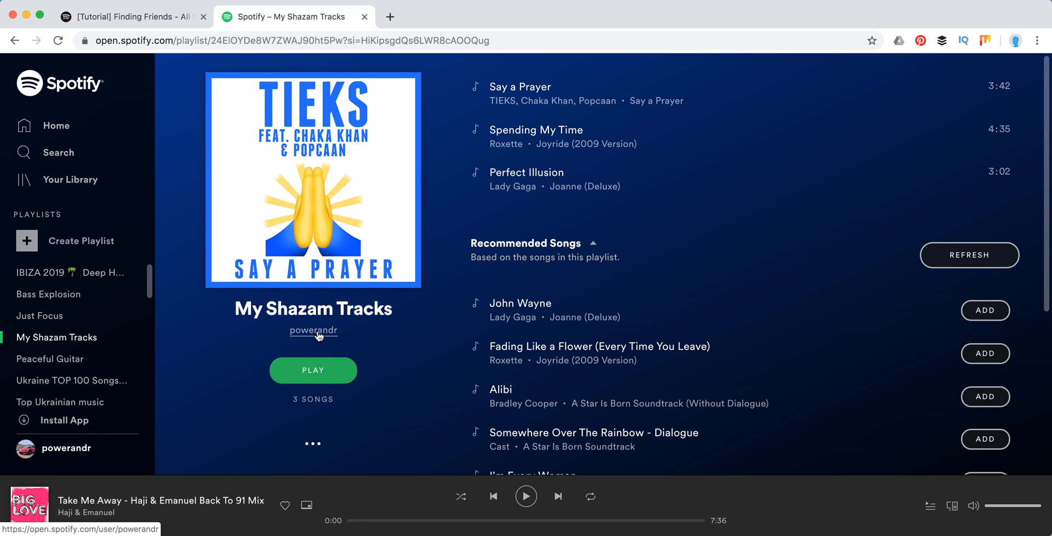
{"action": "mouse_move", "coordinate": [357, 19]}
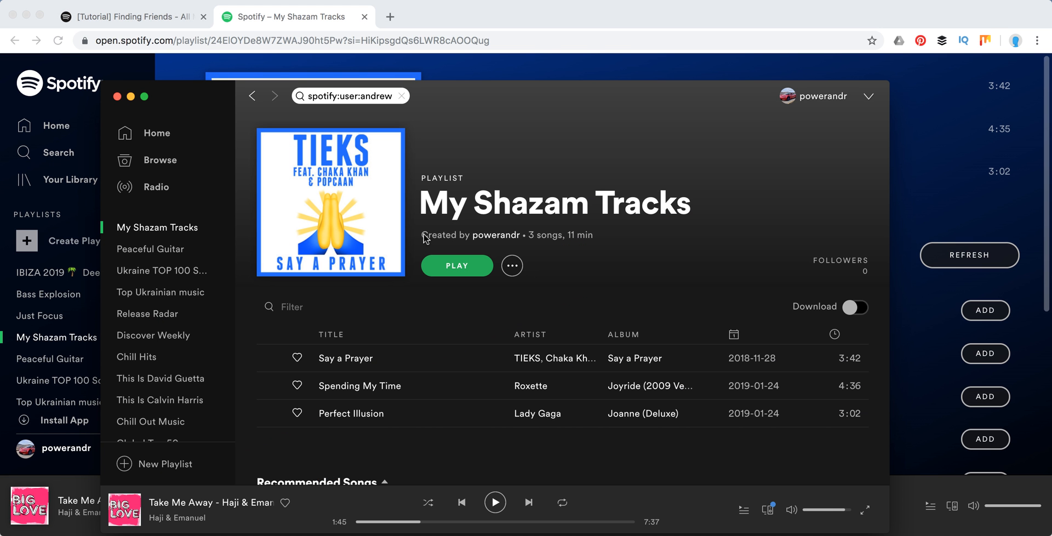
{"action": "mouse_move", "coordinate": [495, 238]}
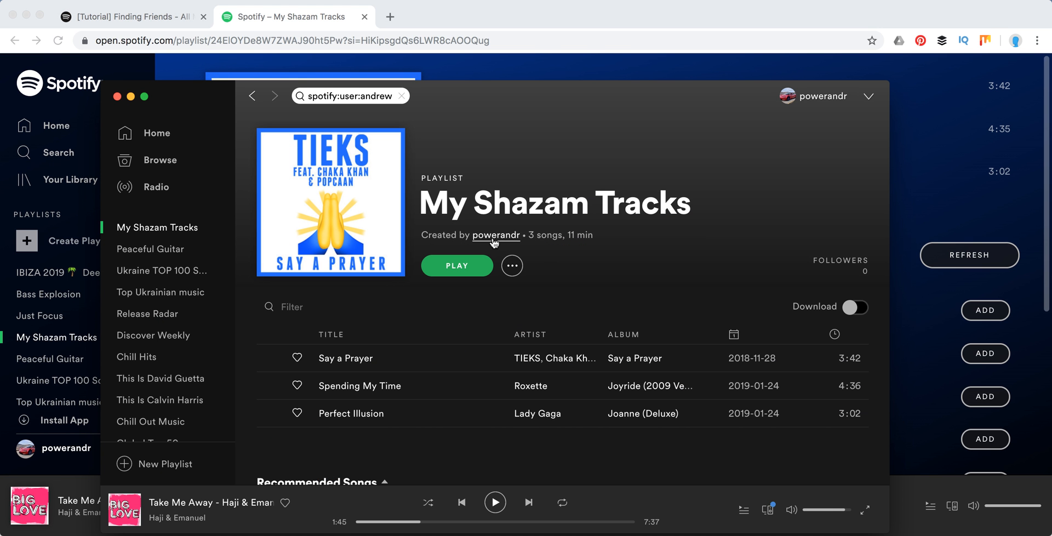
Open the playlist creator's profile, then hide Spotify to return to the tutorial's closing note.
{"action": "left_click", "coordinate": [496, 234]}
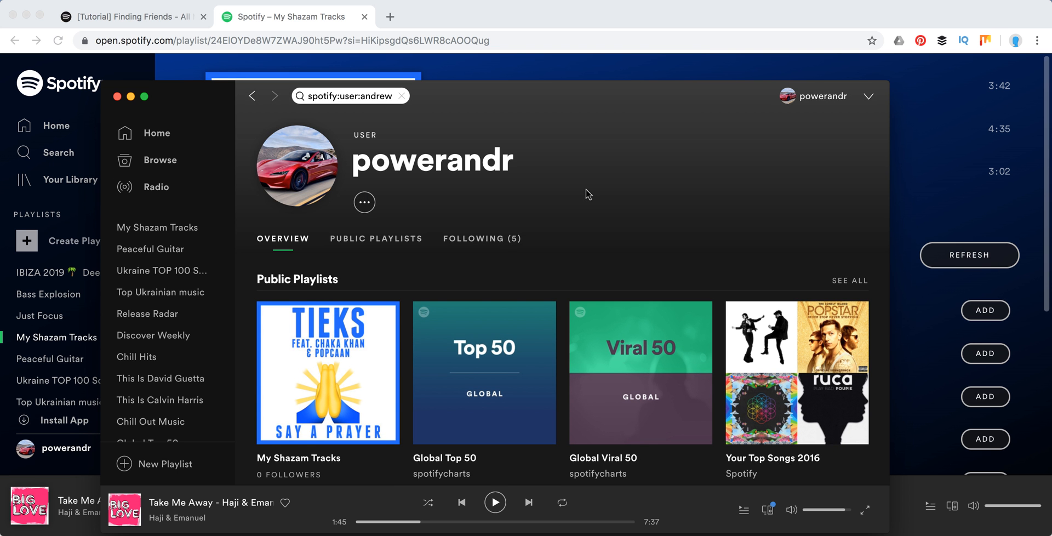
{"action": "left_click", "coordinate": [127, 16]}
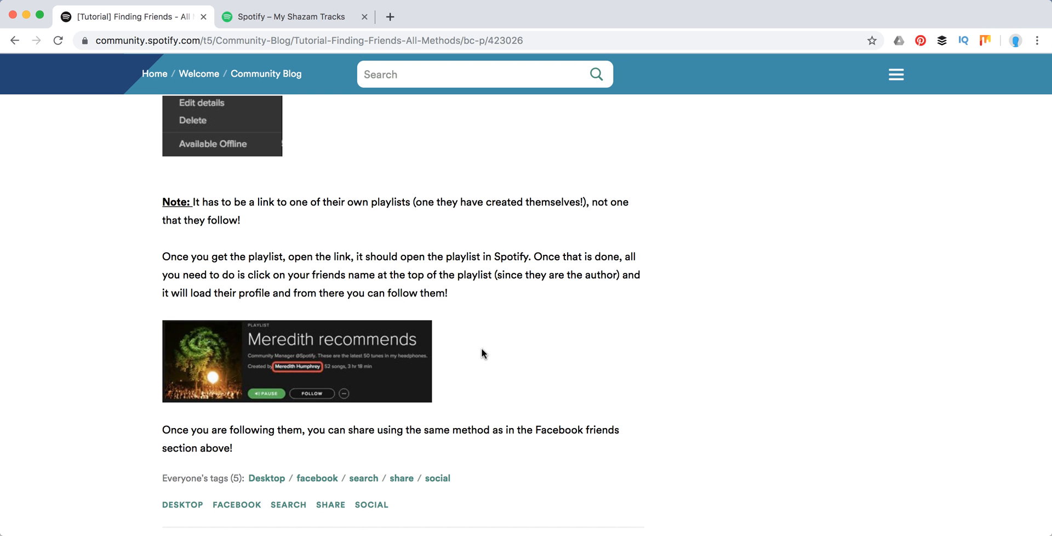